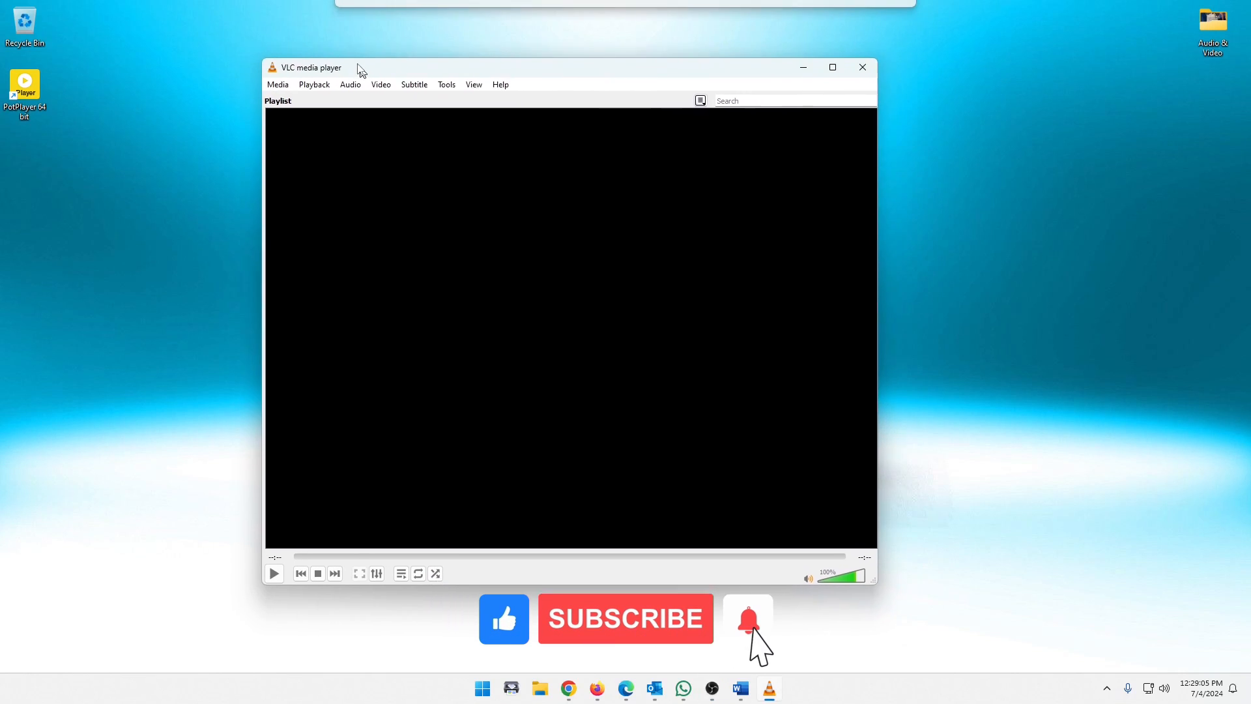
left_click_drag(357, 66, 273, 61)
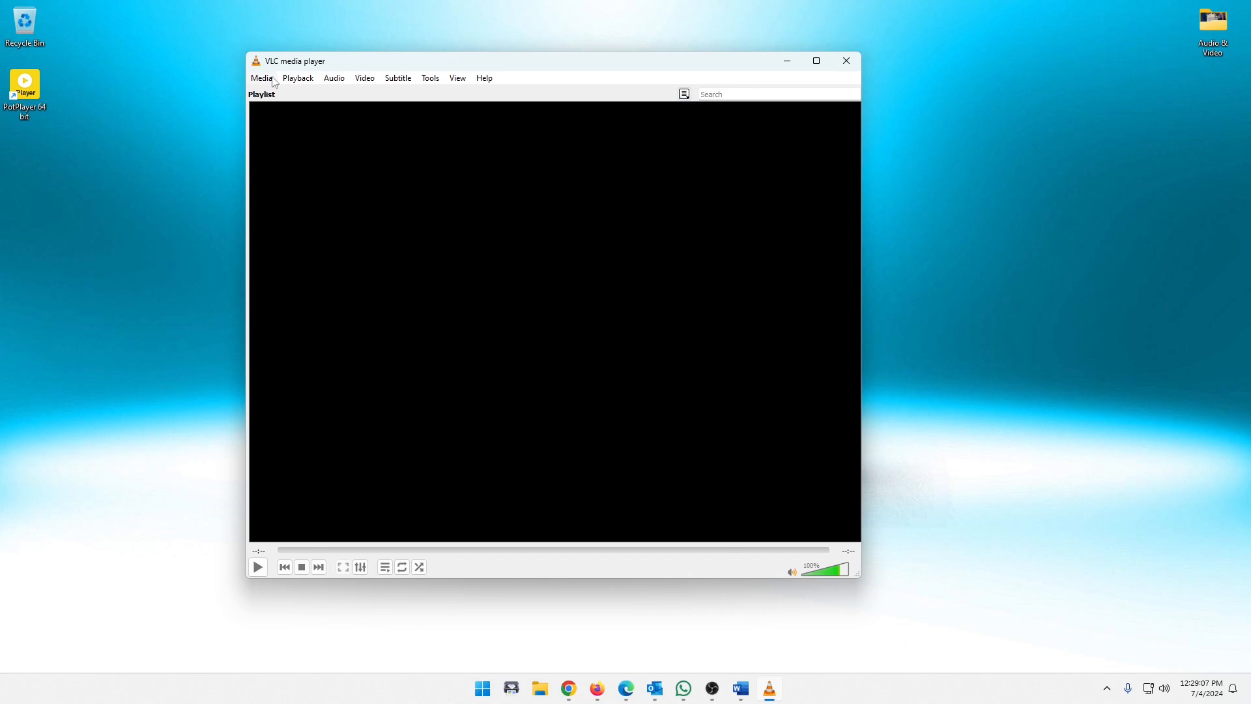
left_click(261, 77)
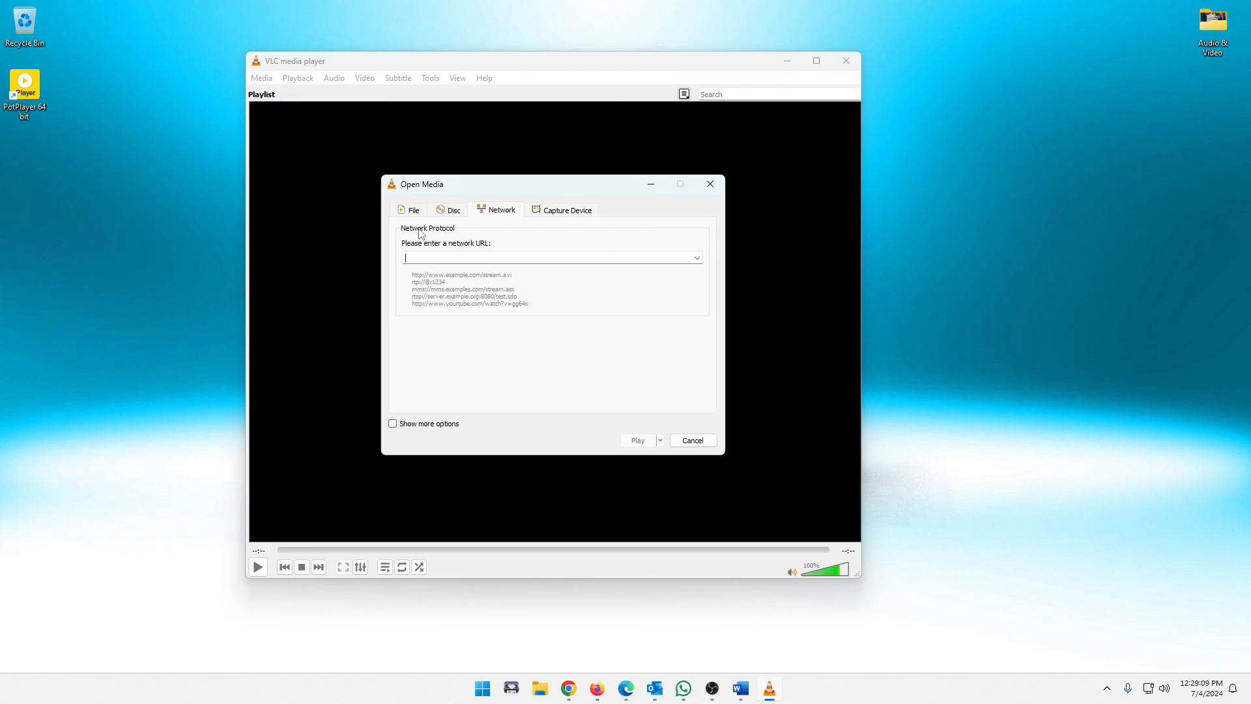
type("https://www.youtube.com/watch?v=TJx9JOcEN4I")
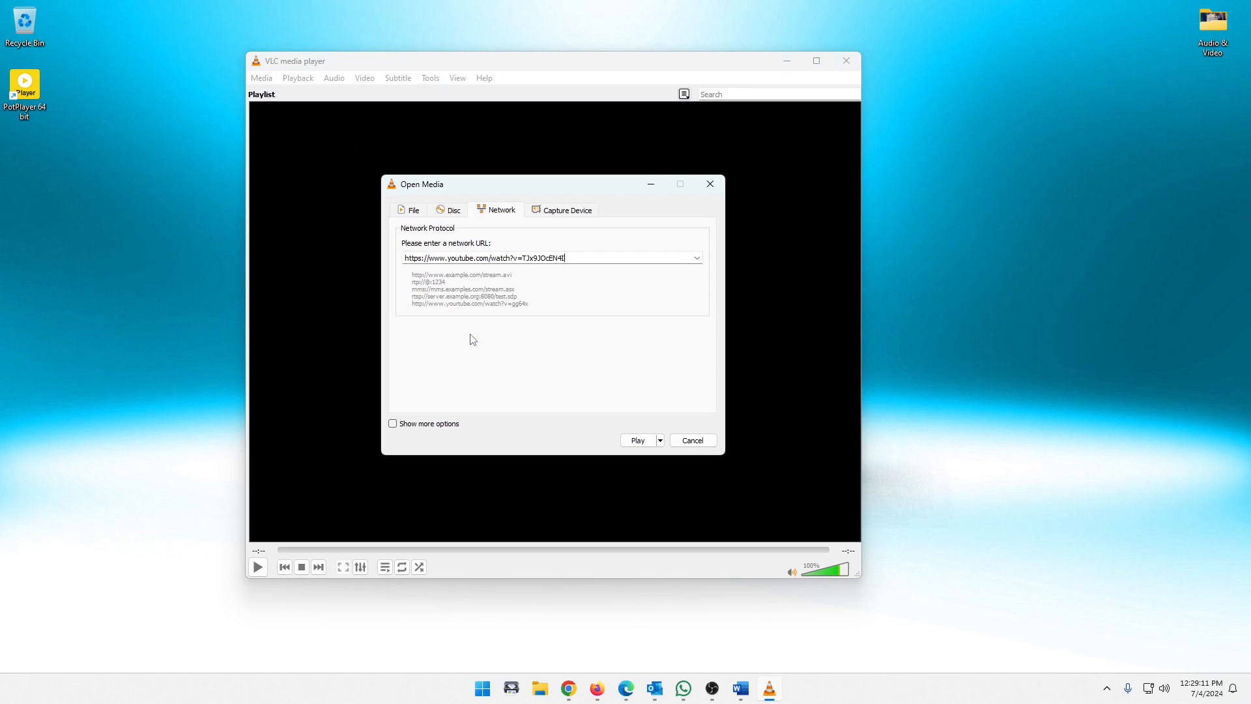
left_click(637, 439)
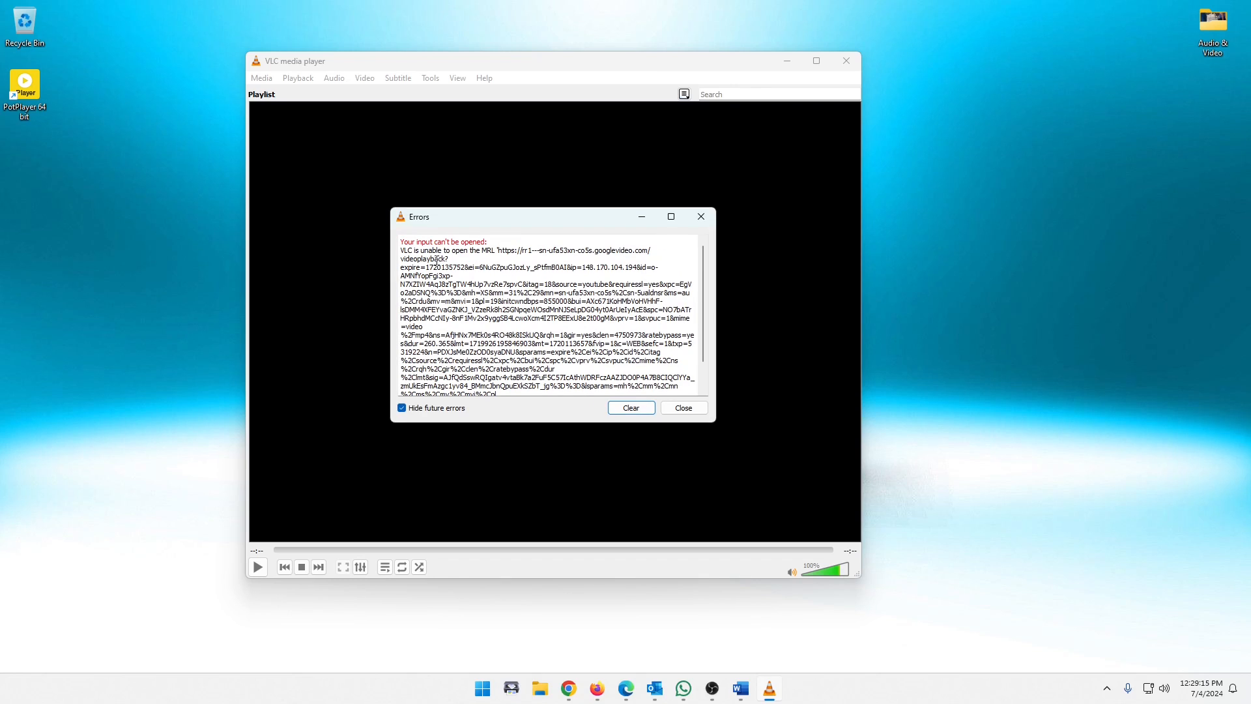
mouse_move(542, 317)
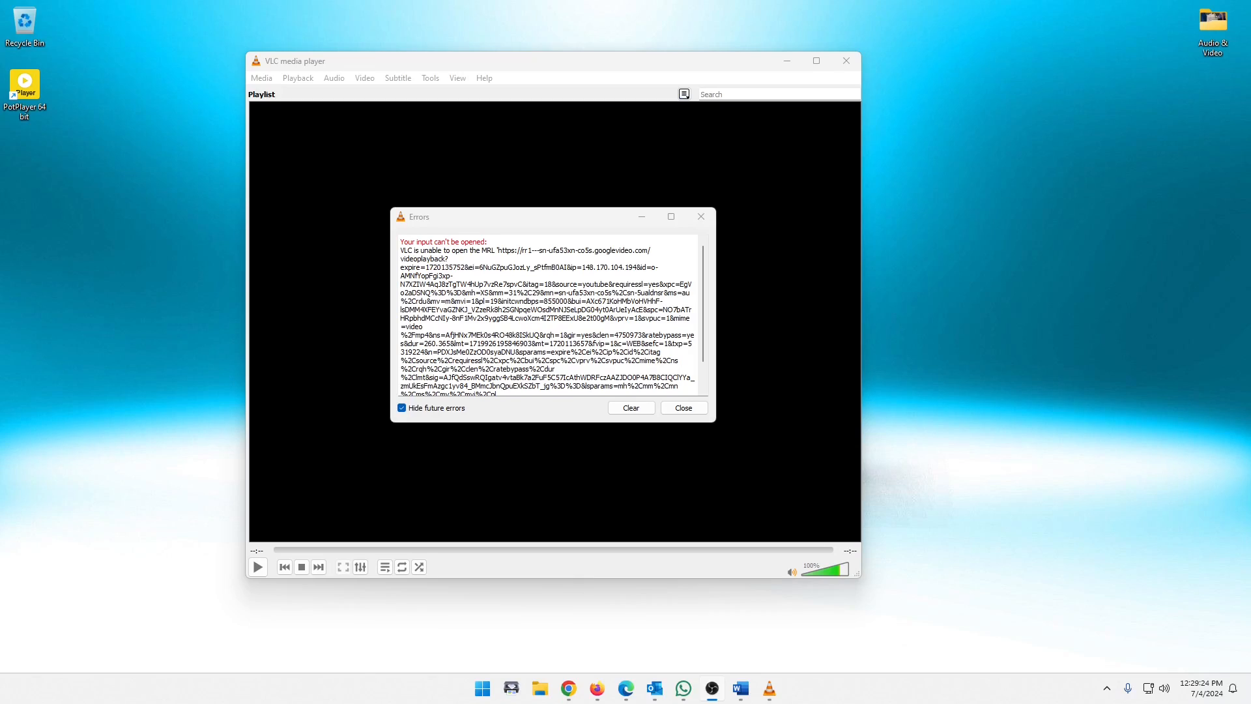
mouse_move(1090, 217)
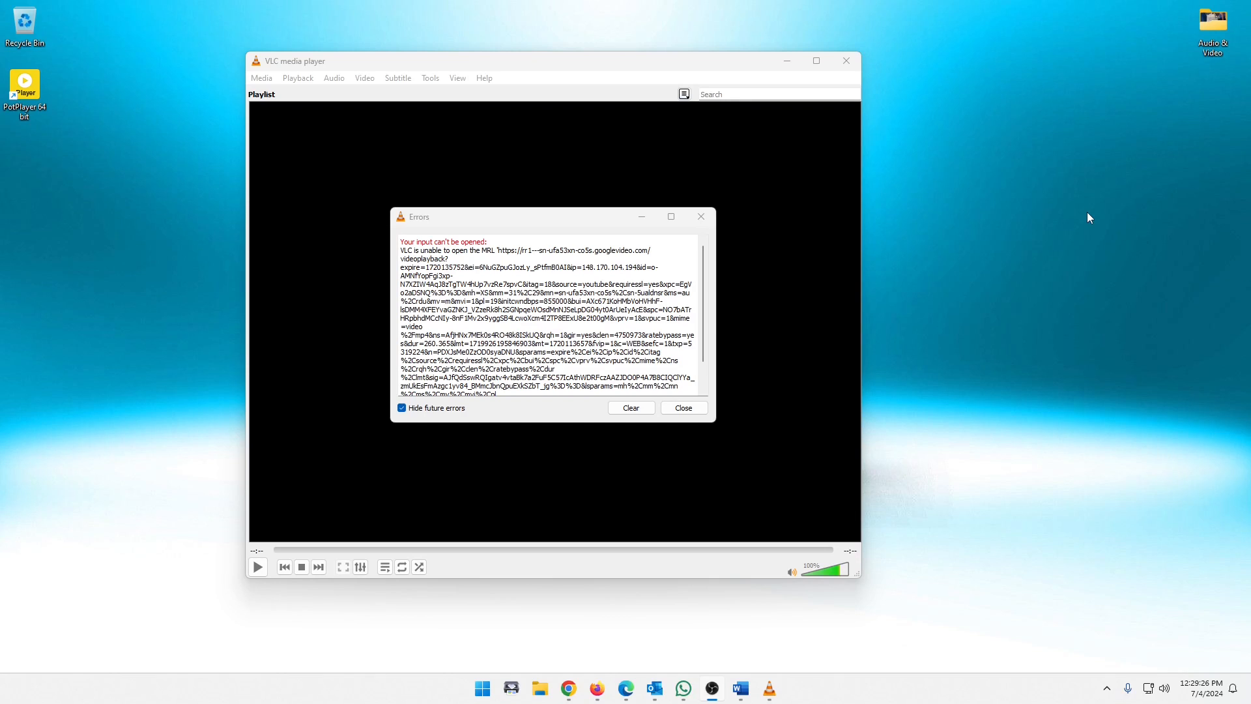
mouse_move(763, 407)
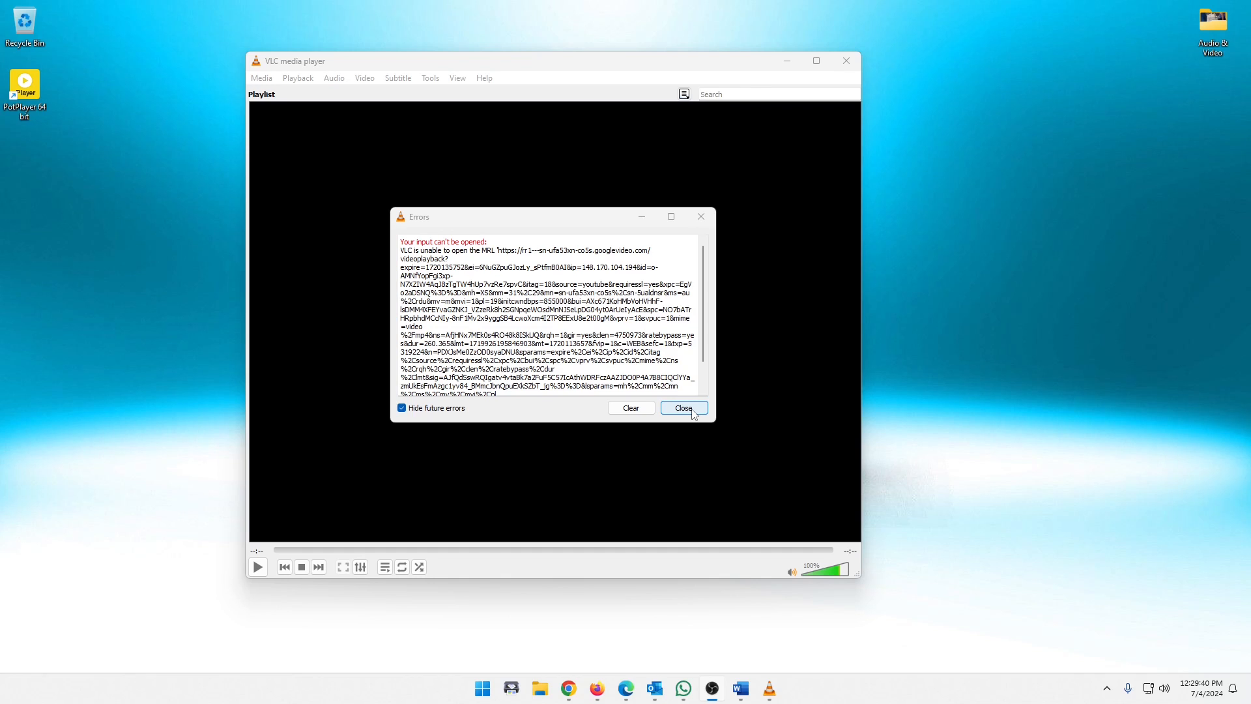
Dismiss the error report and quit VLC, returning to the desktop.
left_click(682, 408)
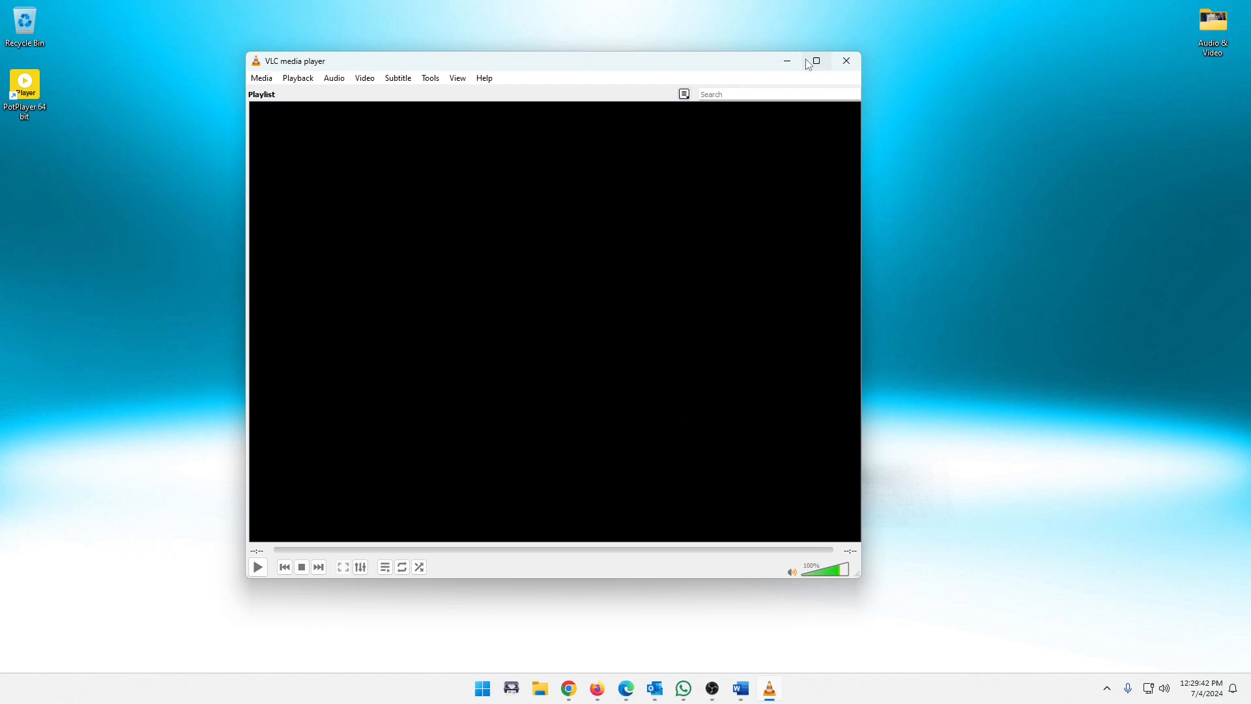
mouse_move(846, 62)
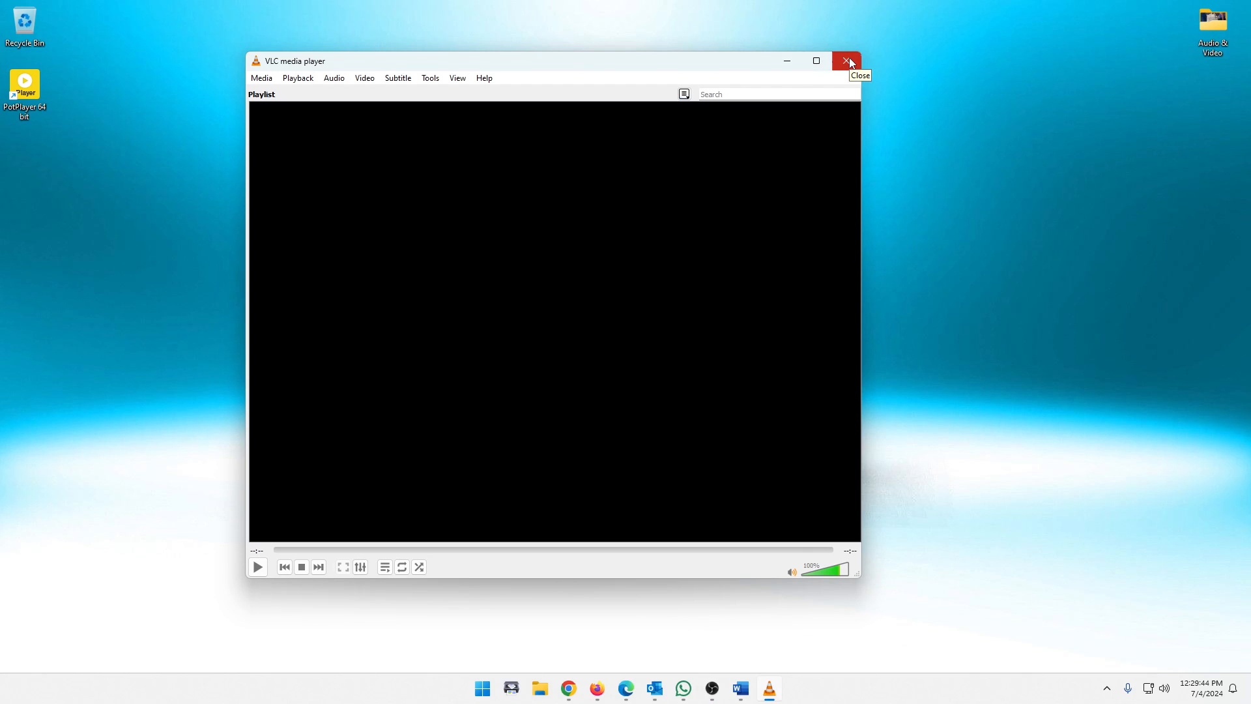
left_click(847, 61)
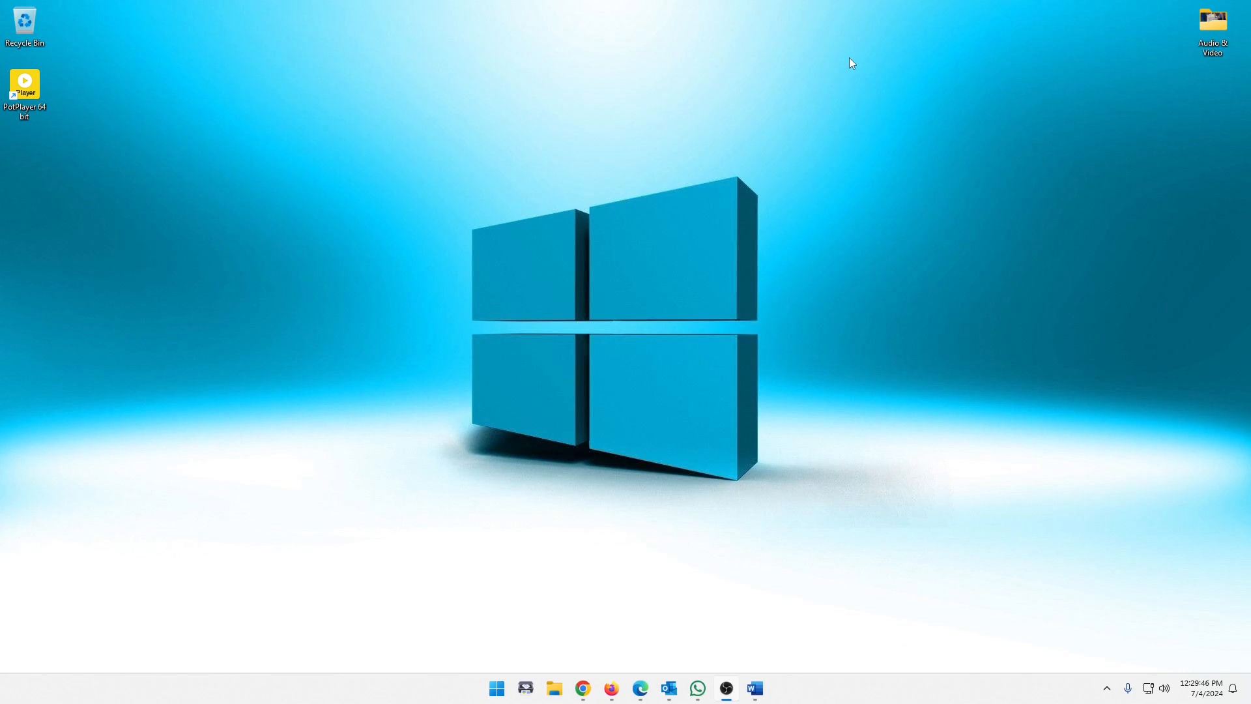
mouse_move(386, 238)
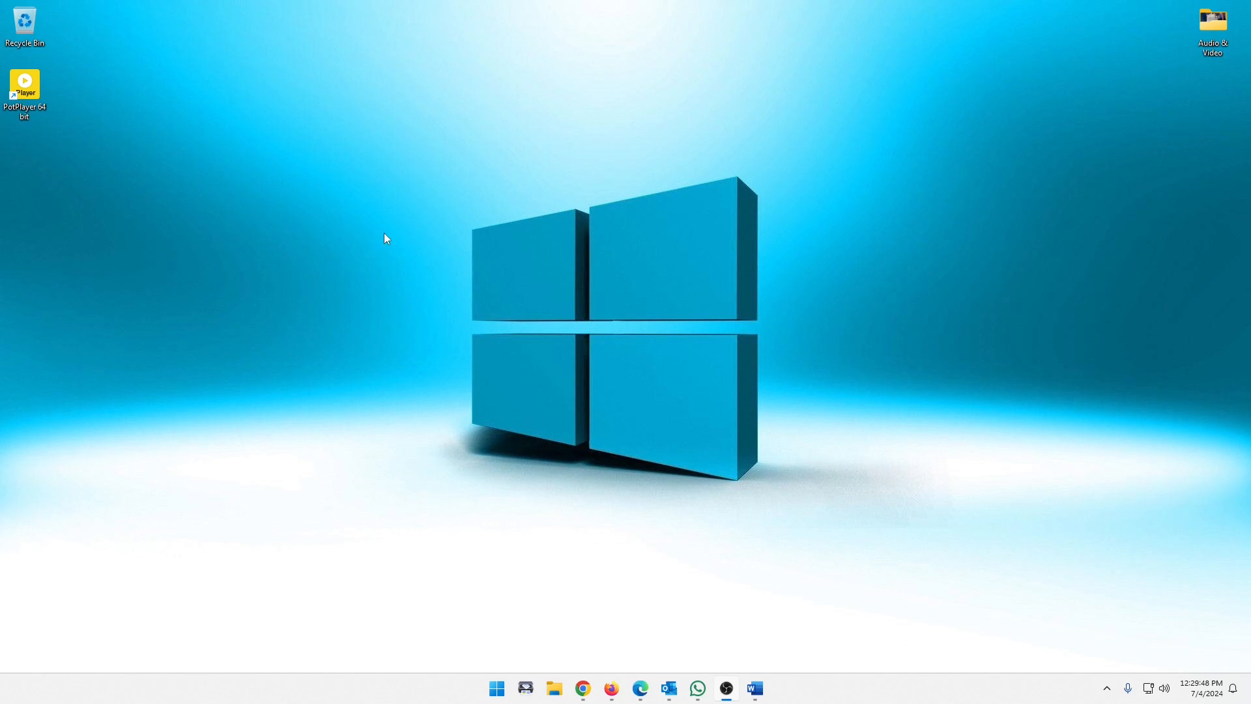
mouse_move(87, 116)
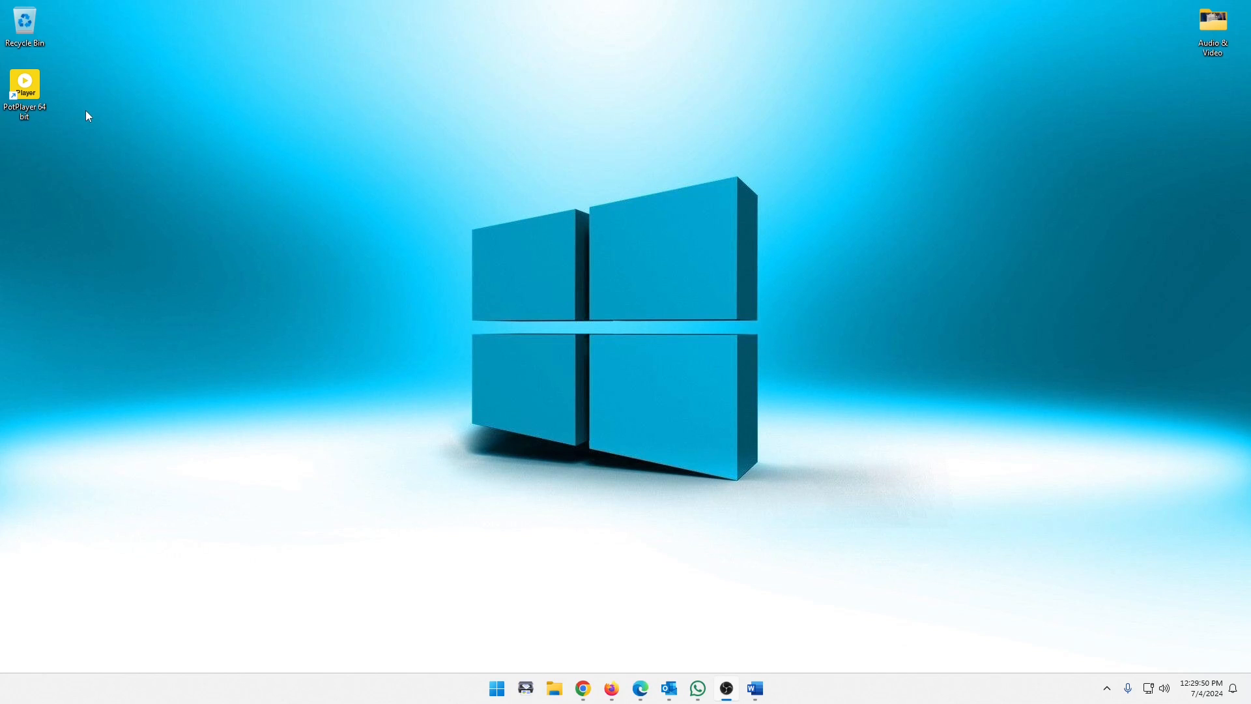
mouse_move(587, 610)
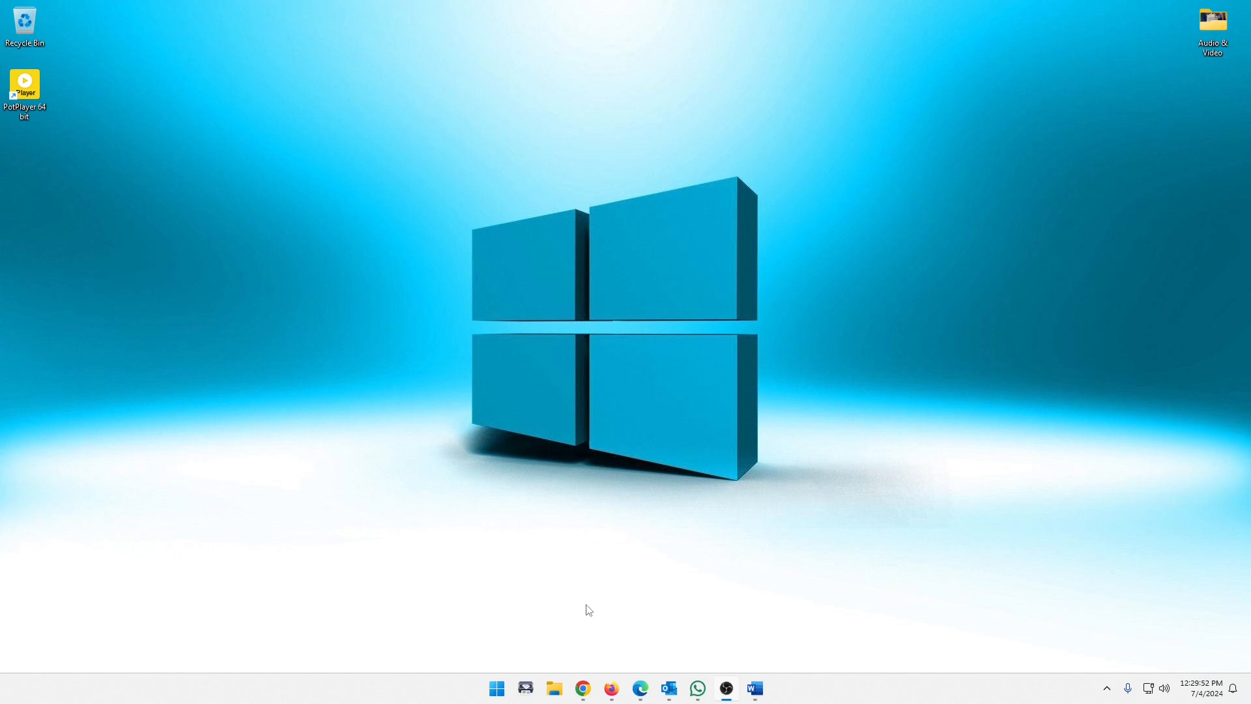
mouse_move(666, 591)
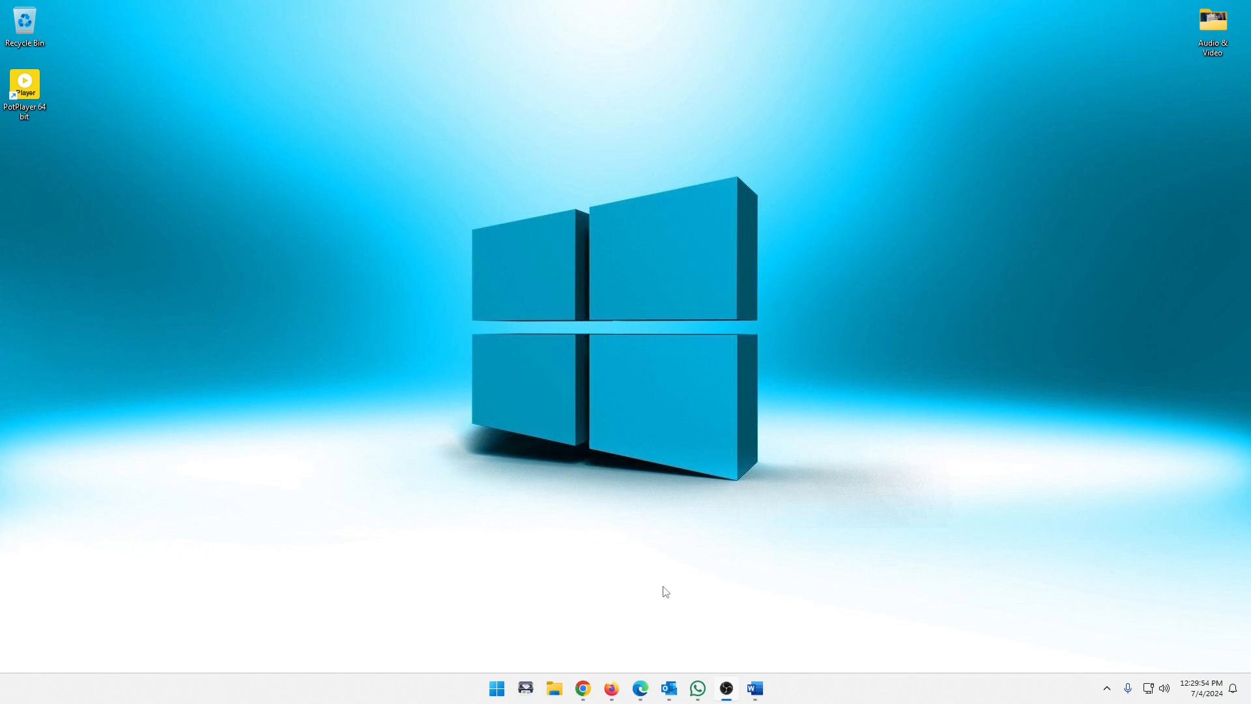
mouse_move(666, 594)
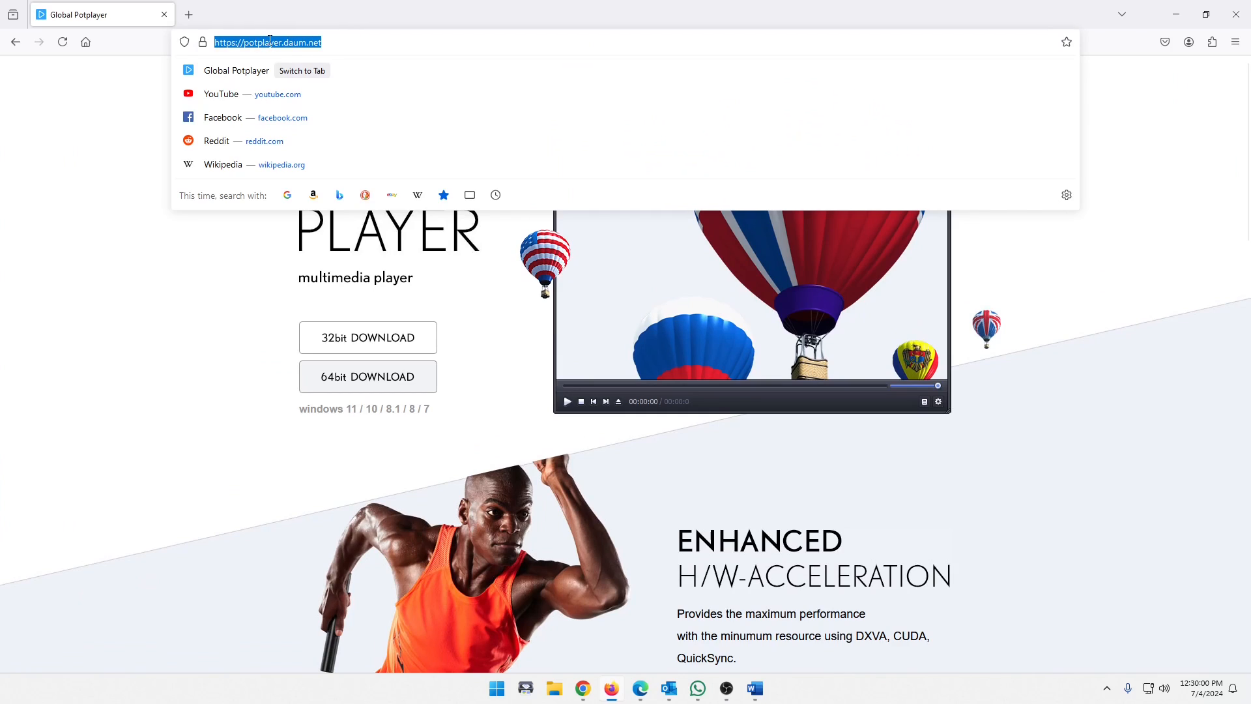
Dismiss the Firefox address bar suggestions over the PotPlayer download page.
left_click(123, 221)
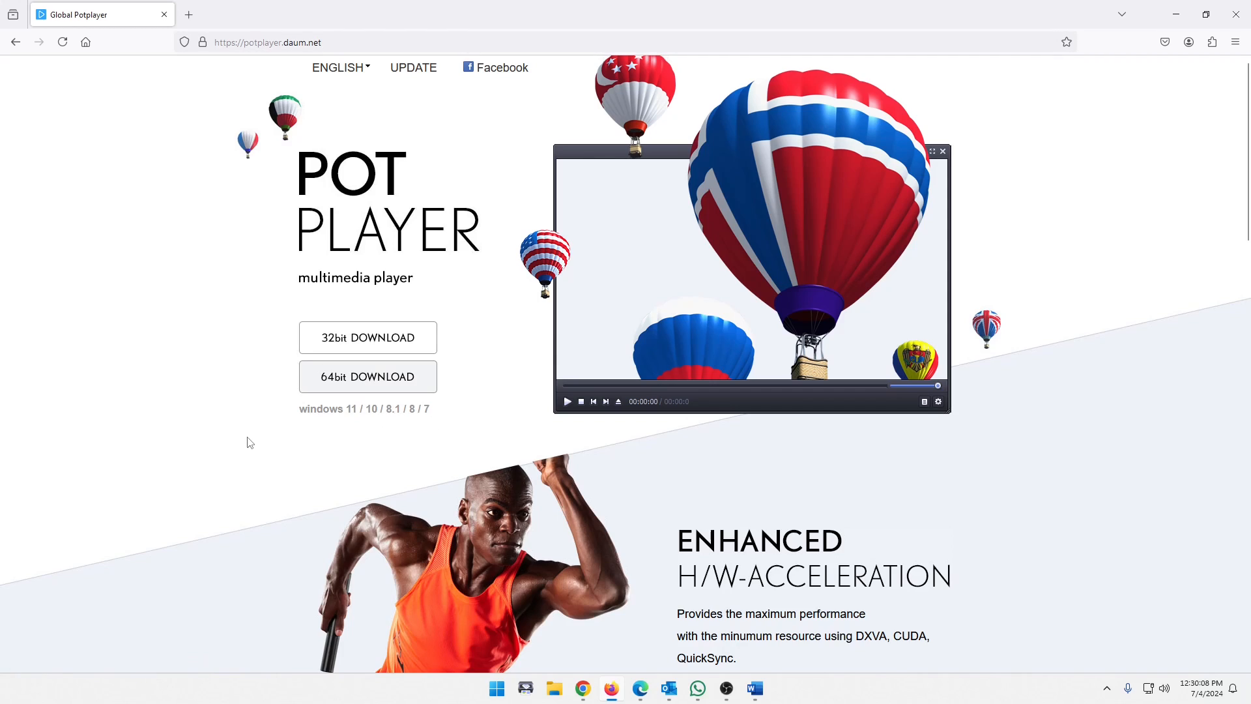
mouse_move(169, 350)
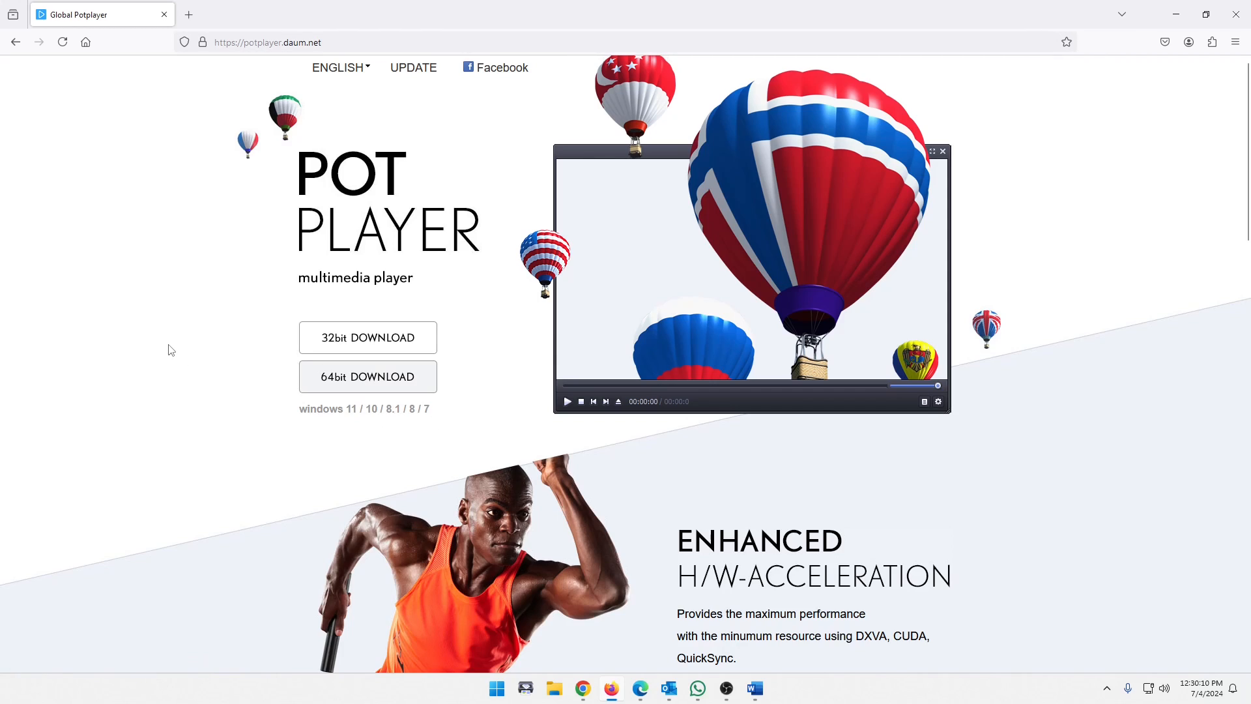
mouse_move(198, 325)
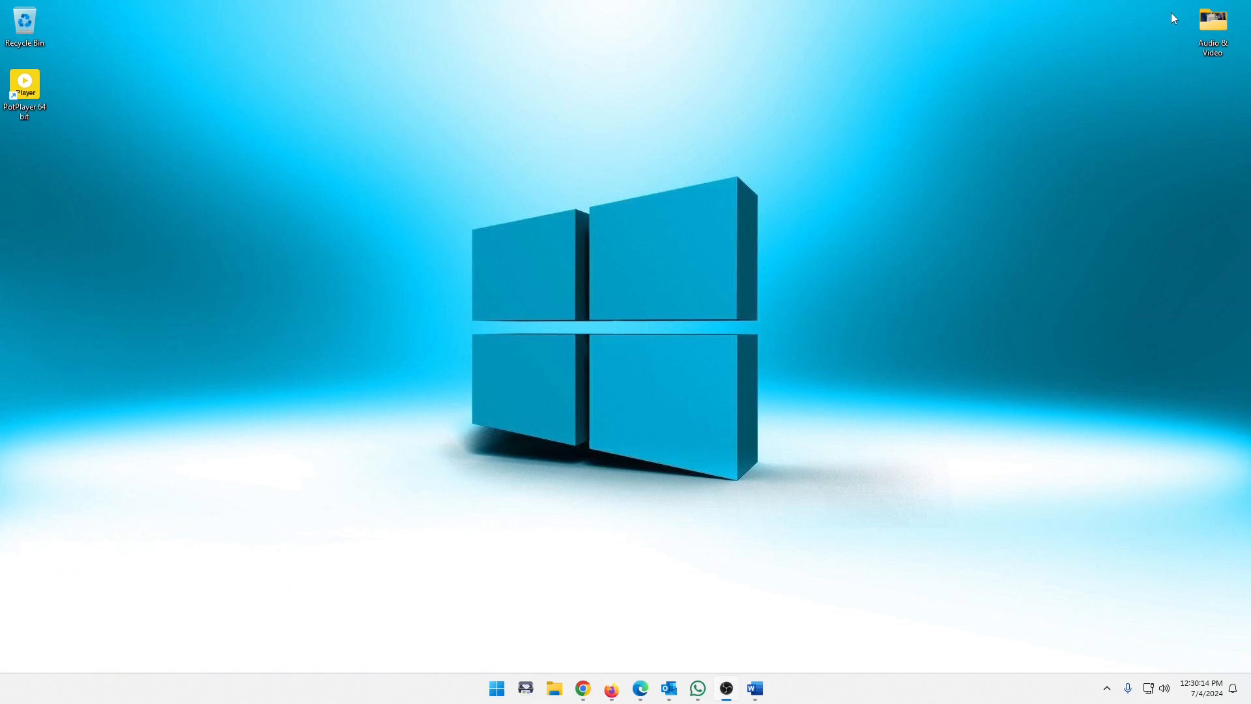
Launch PotPlayer 64 bit from its desktop shortcut, then reposition and enlarge its window.
left_click(25, 88)
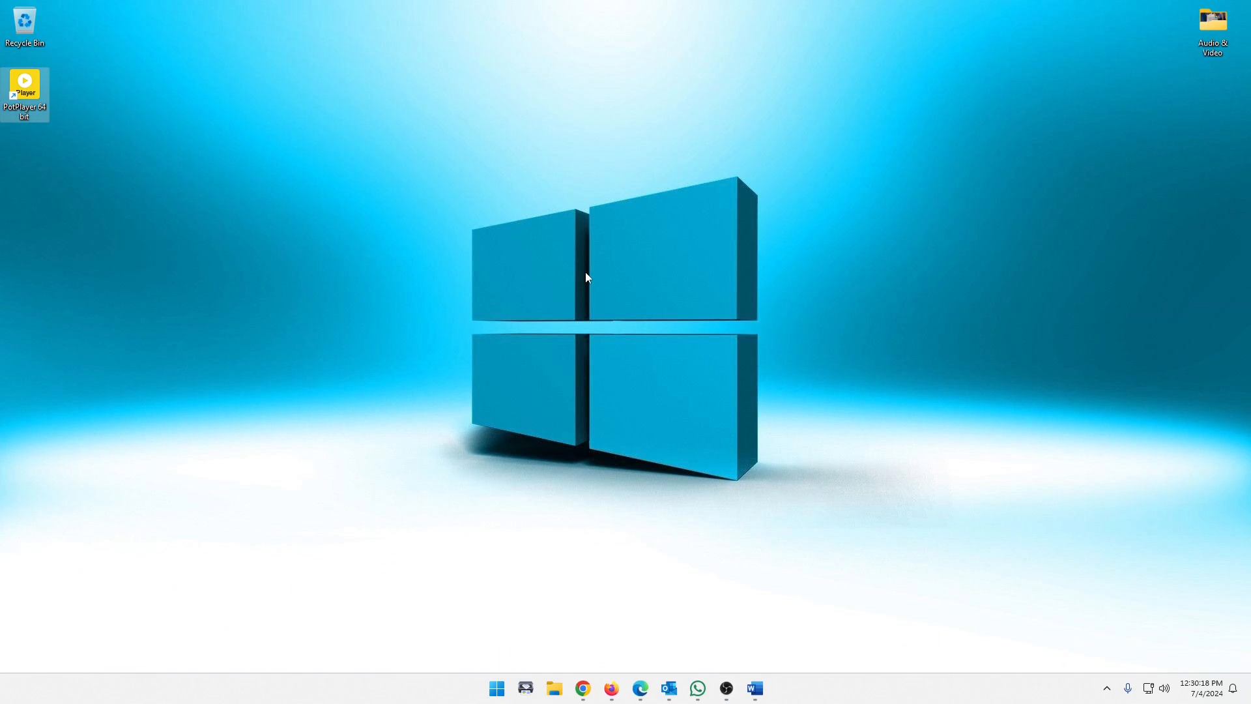
double_click(24, 93)
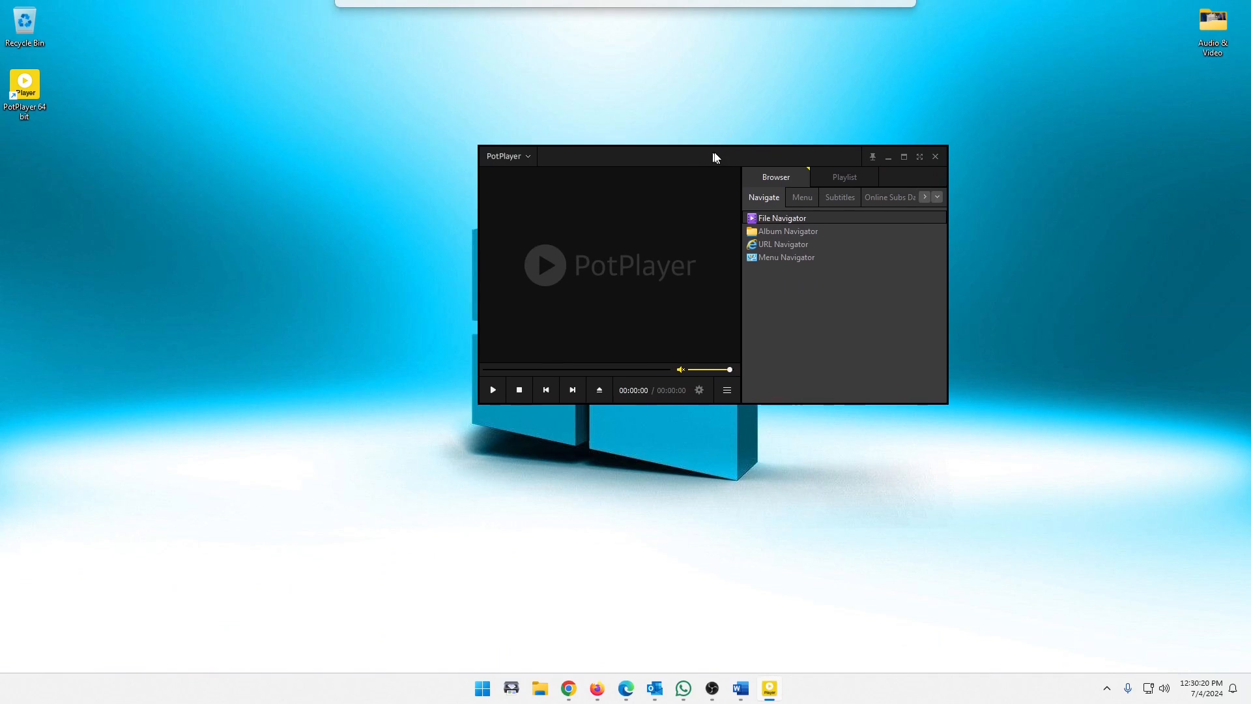
left_click_drag(714, 156, 770, 165)
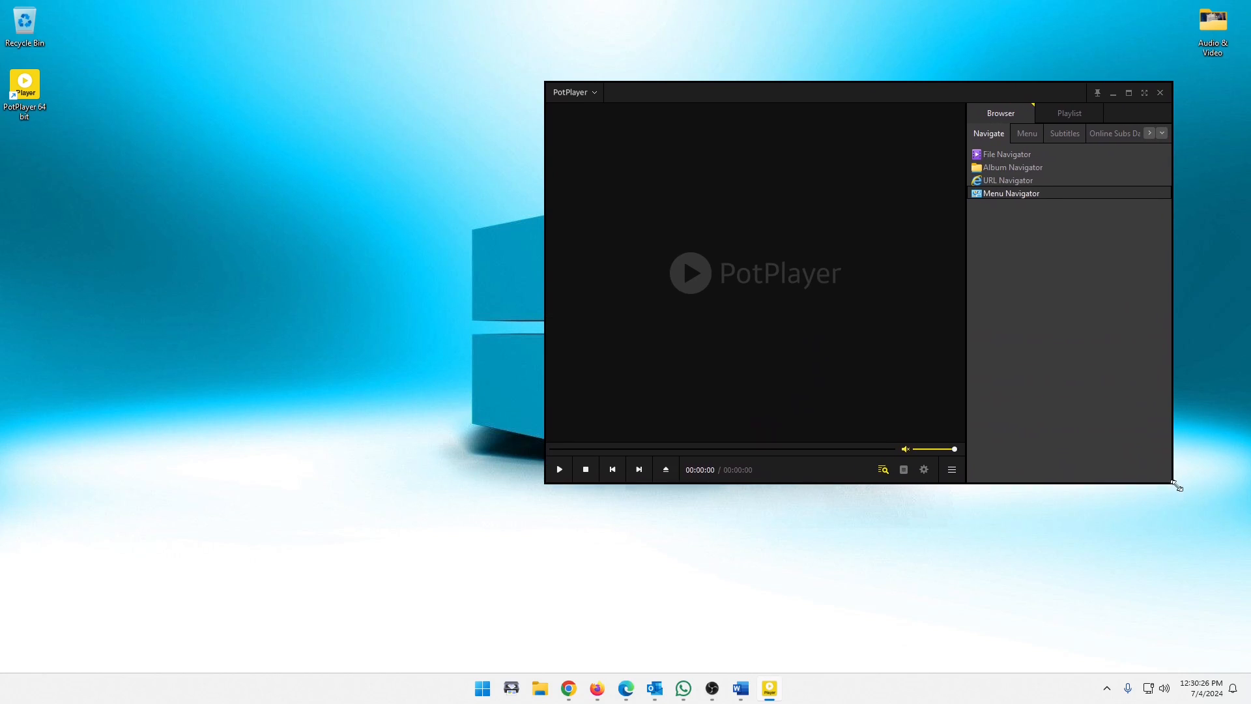
left_click_drag(1173, 485, 1183, 489)
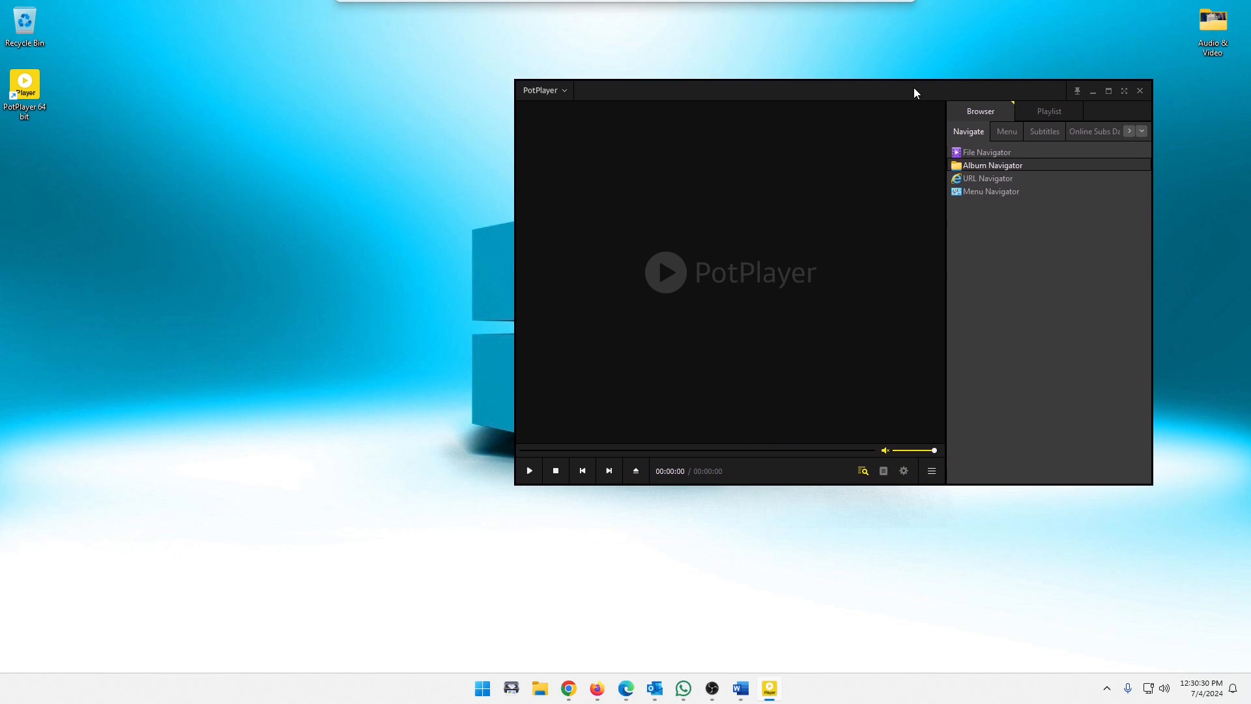
mouse_move(665, 485)
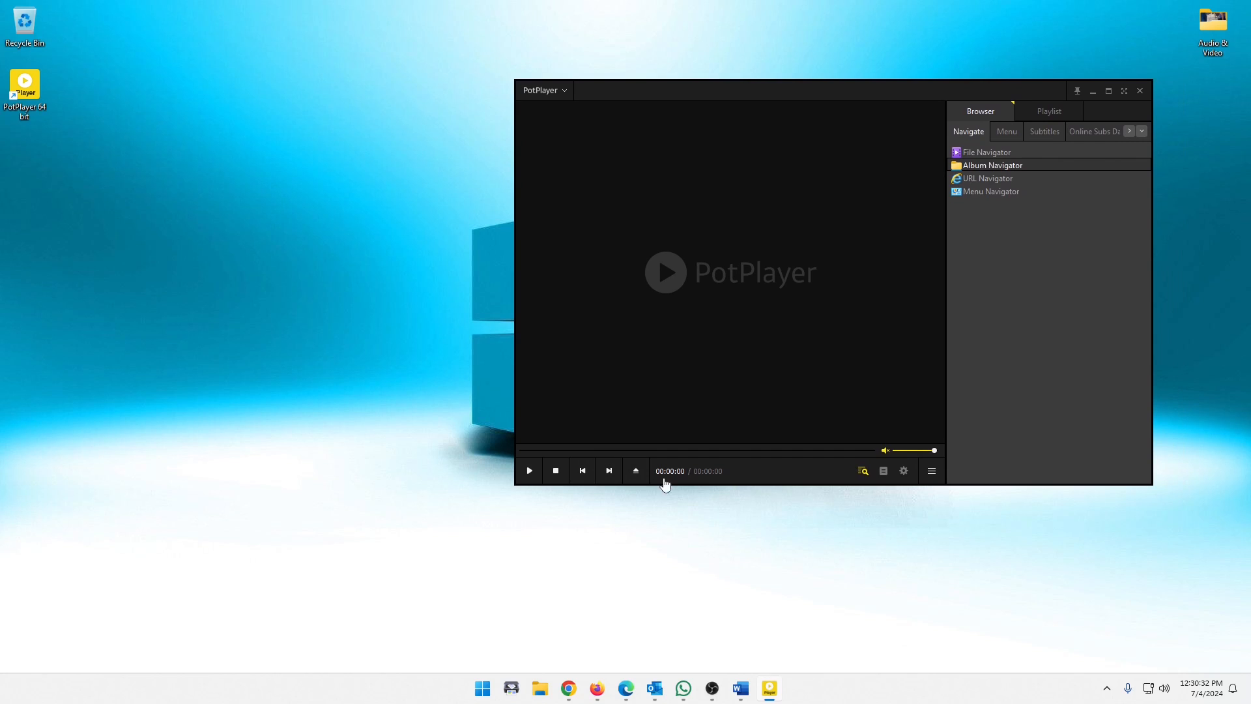
mouse_move(701, 486)
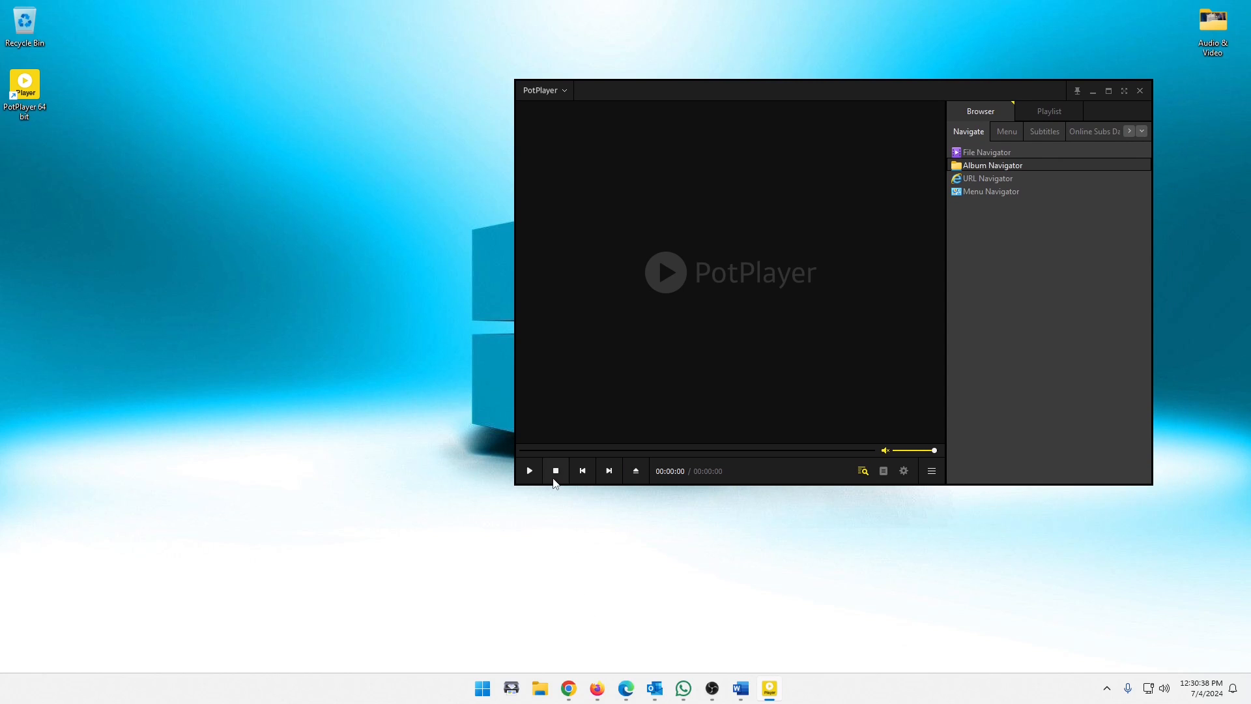
mouse_move(582, 470)
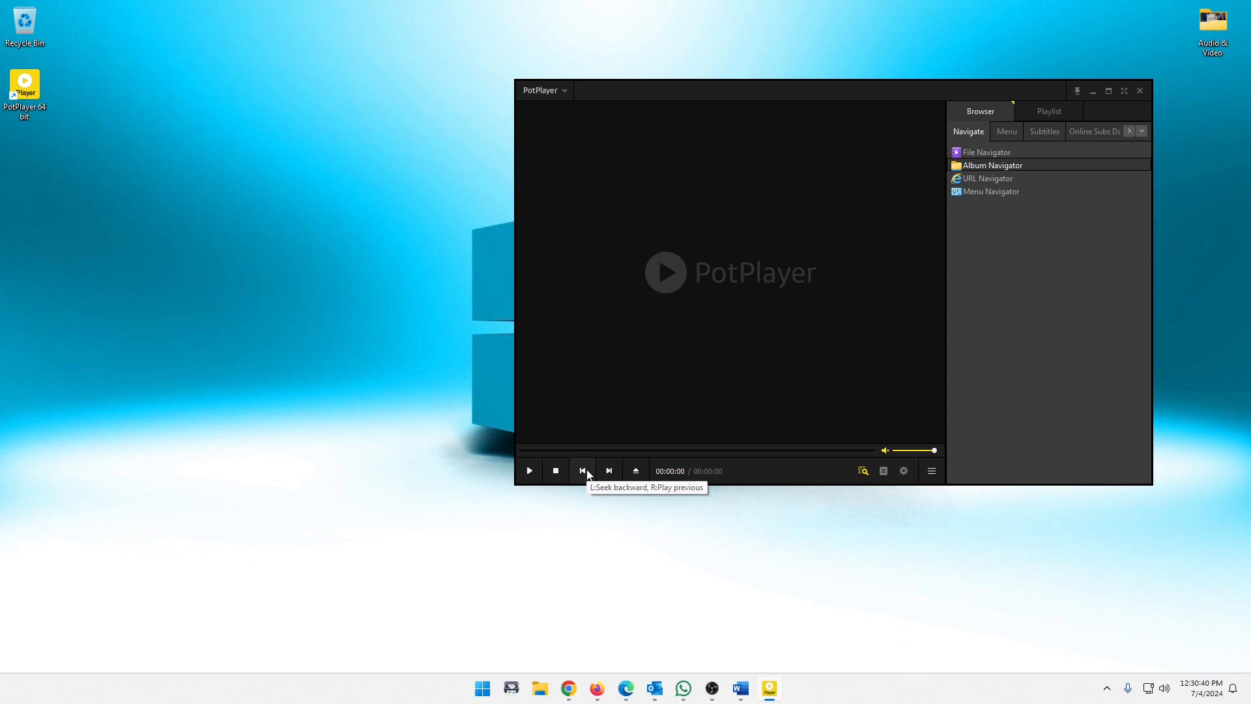
mouse_move(636, 471)
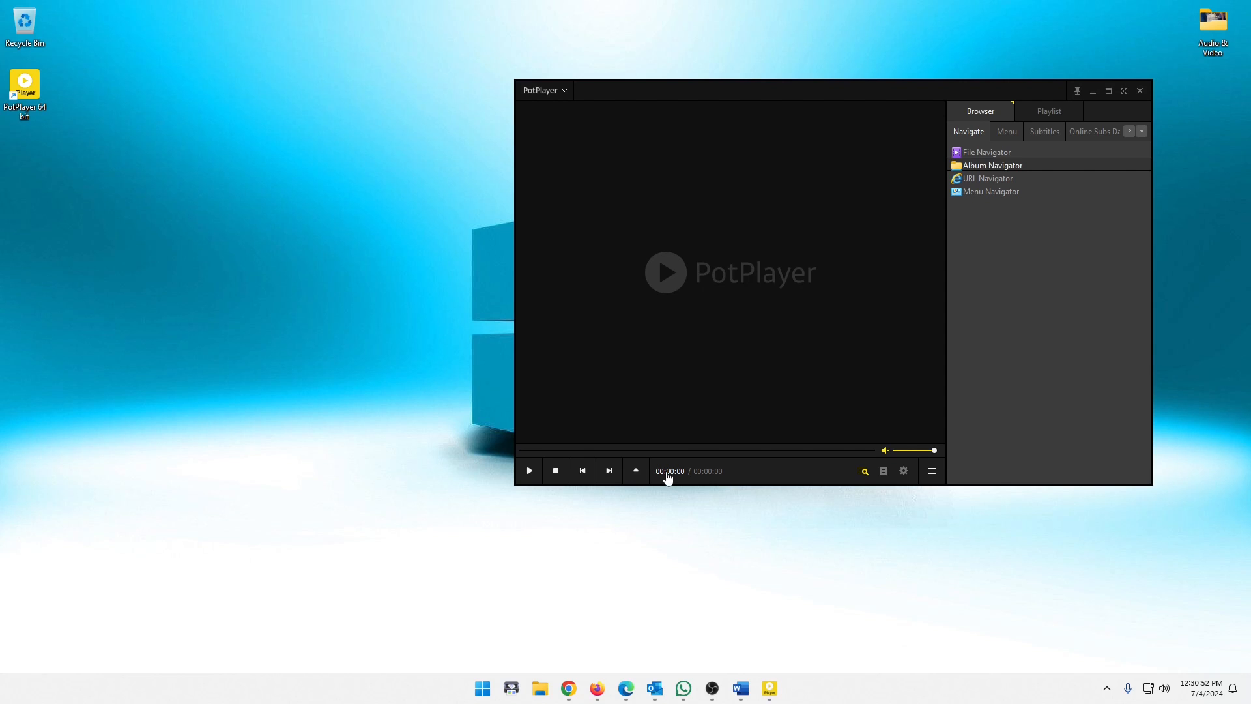
mouse_move(676, 493)
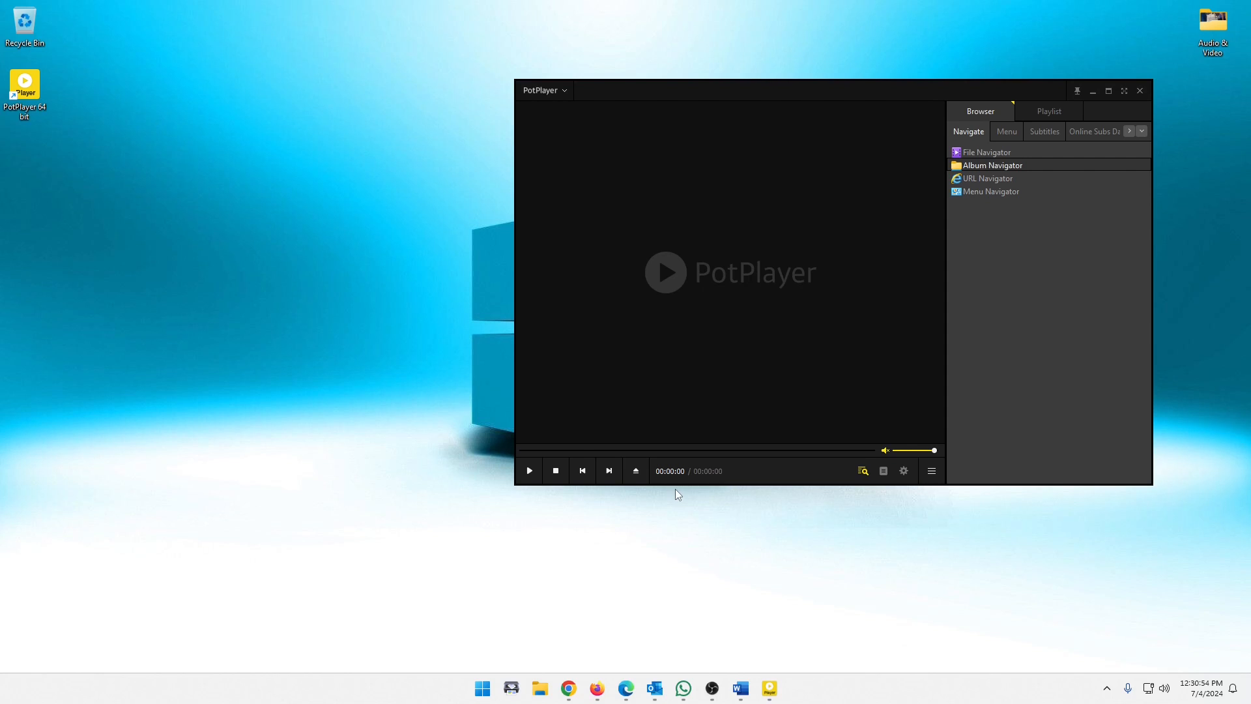
mouse_move(670, 478)
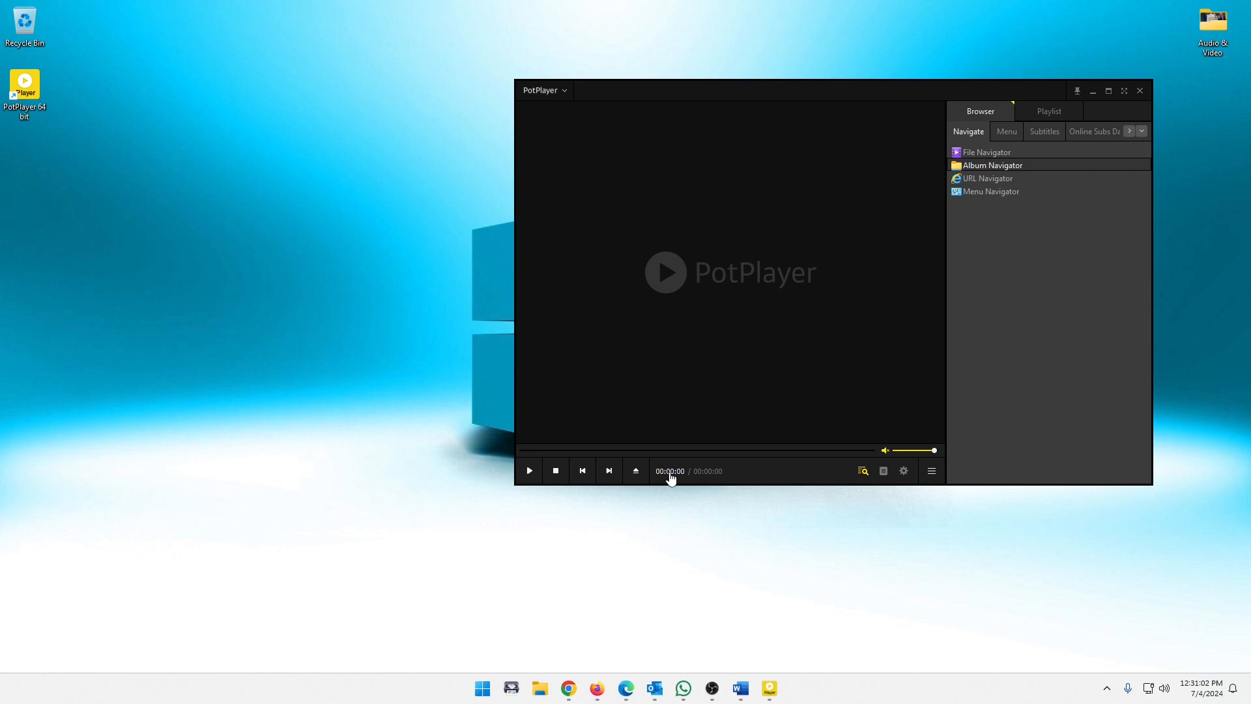
mouse_move(833, 470)
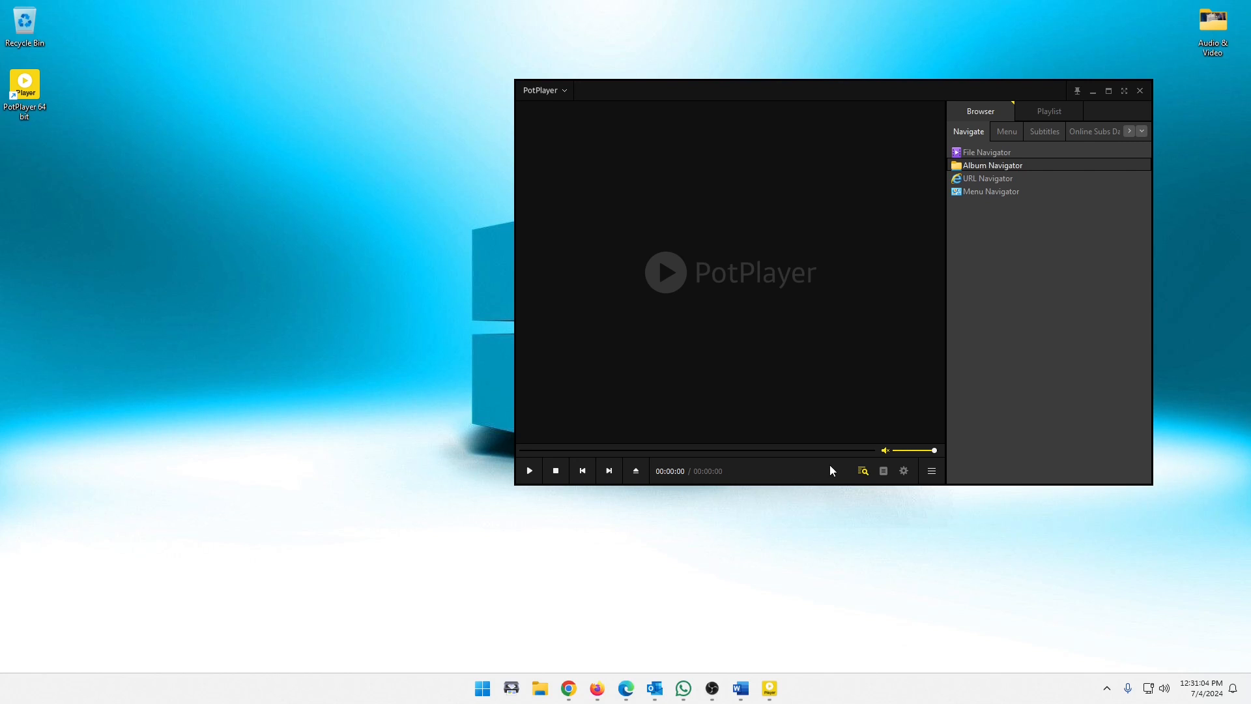
mouse_move(861, 470)
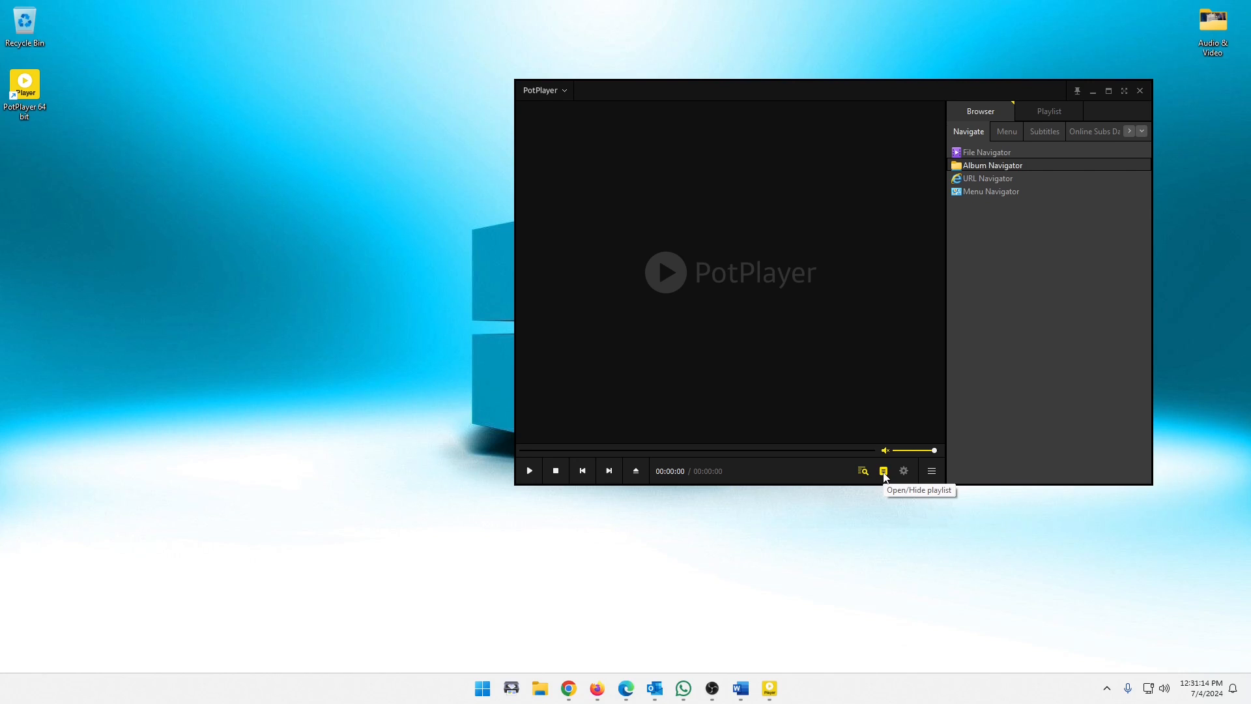
mouse_move(905, 471)
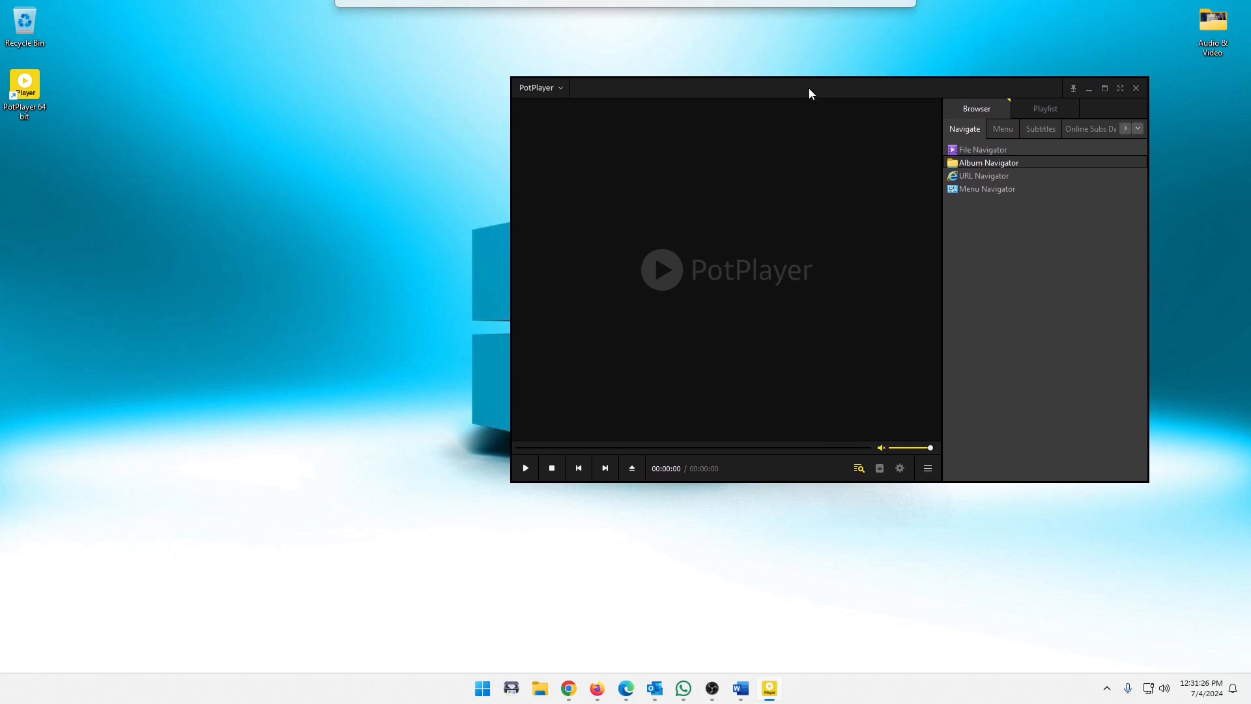
Move the empty PotPlayer window further right and lower on the desktop.
left_click_drag(809, 87, 830, 98)
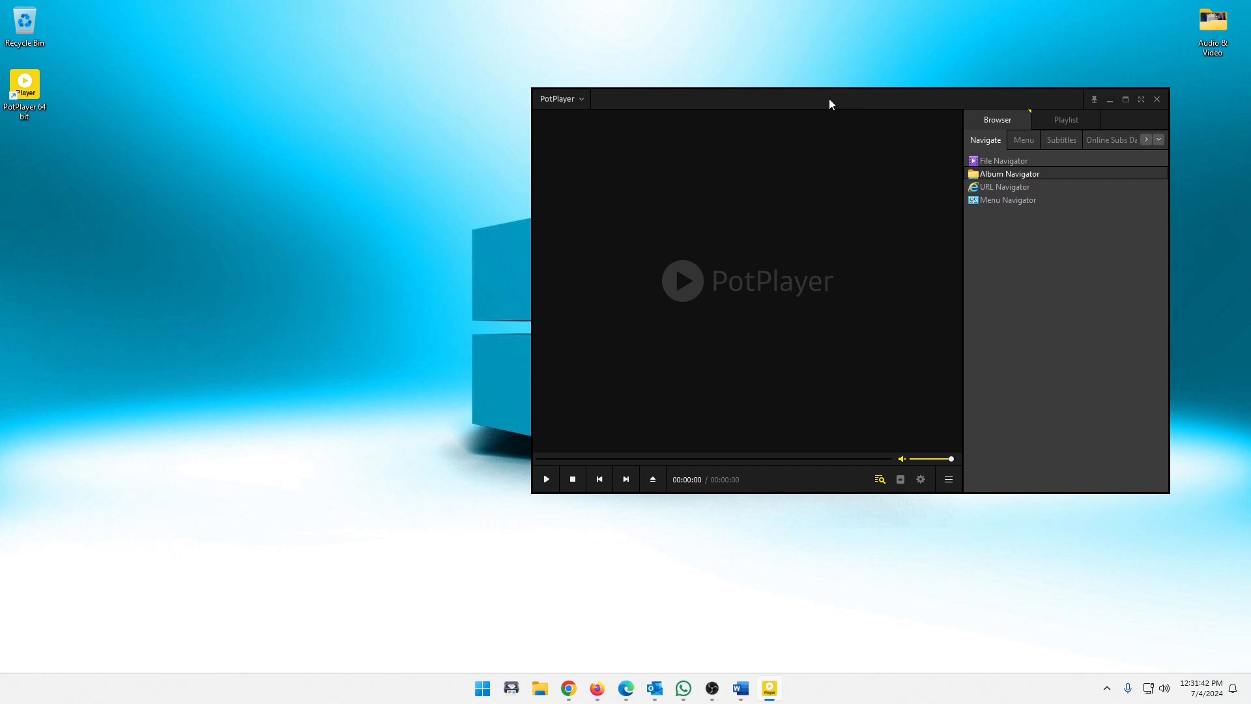
left_click_drag(831, 99, 833, 122)
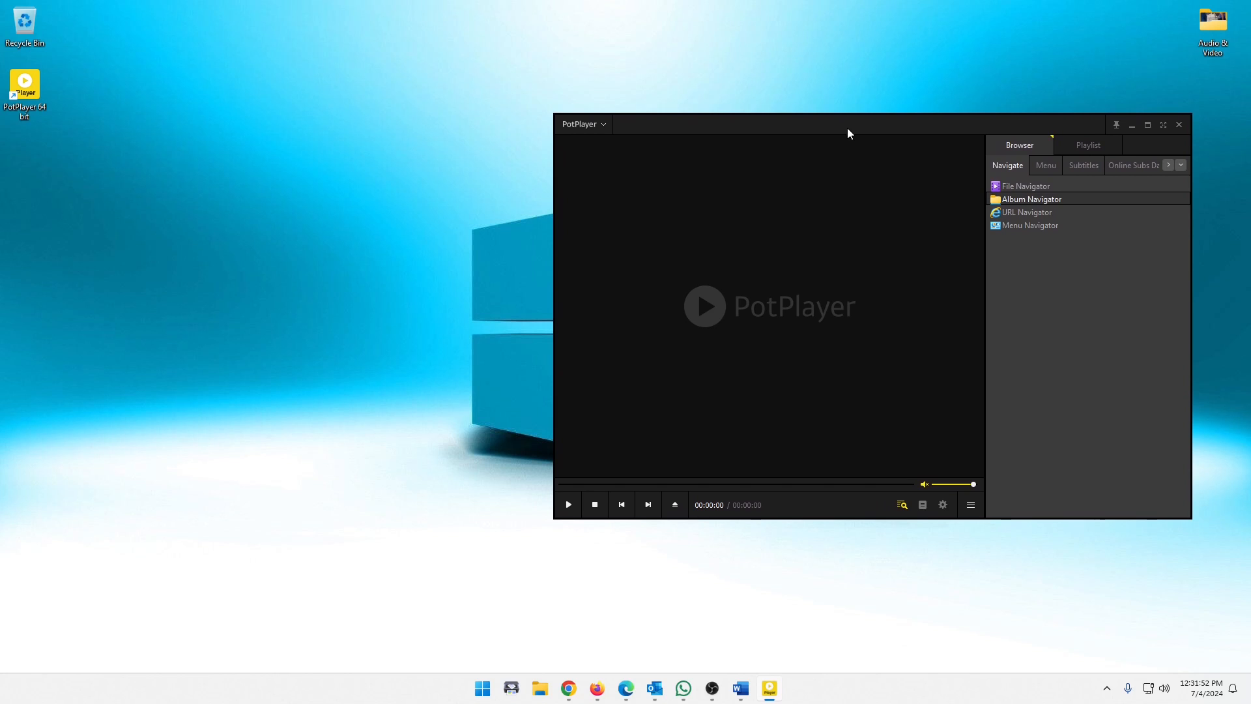
left_click_drag(850, 124, 826, 134)
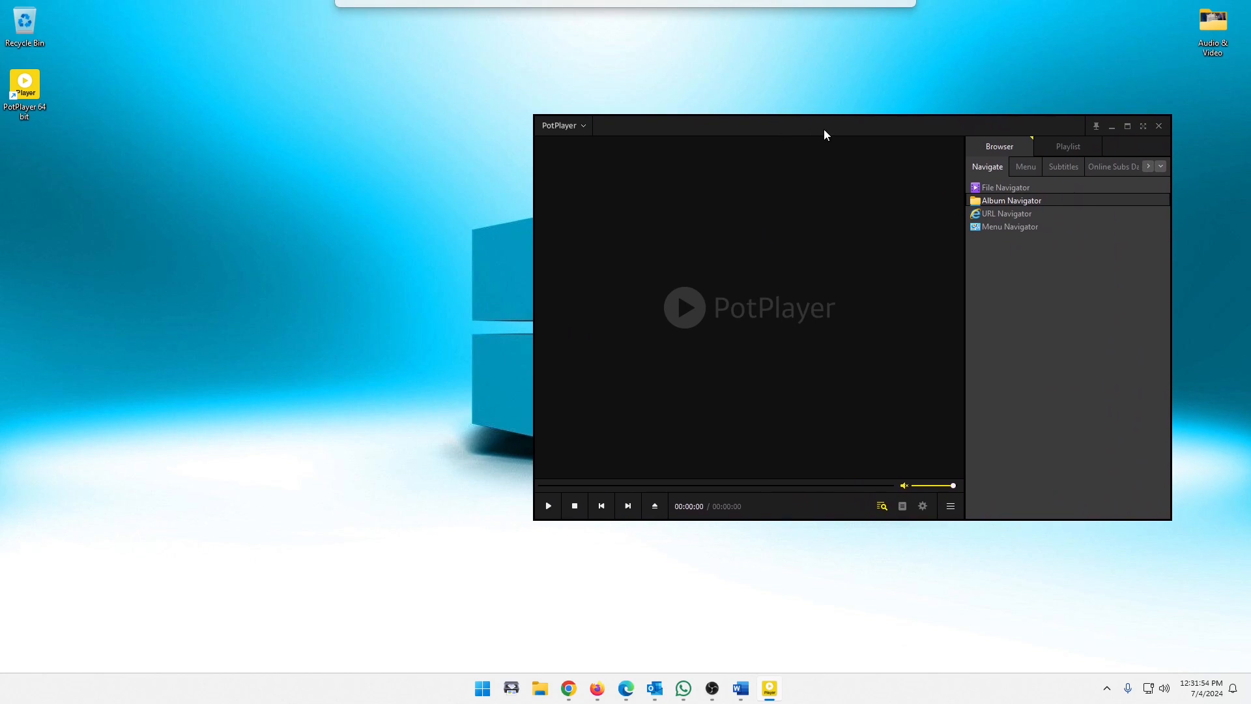
left_click_drag(826, 125, 873, 120)
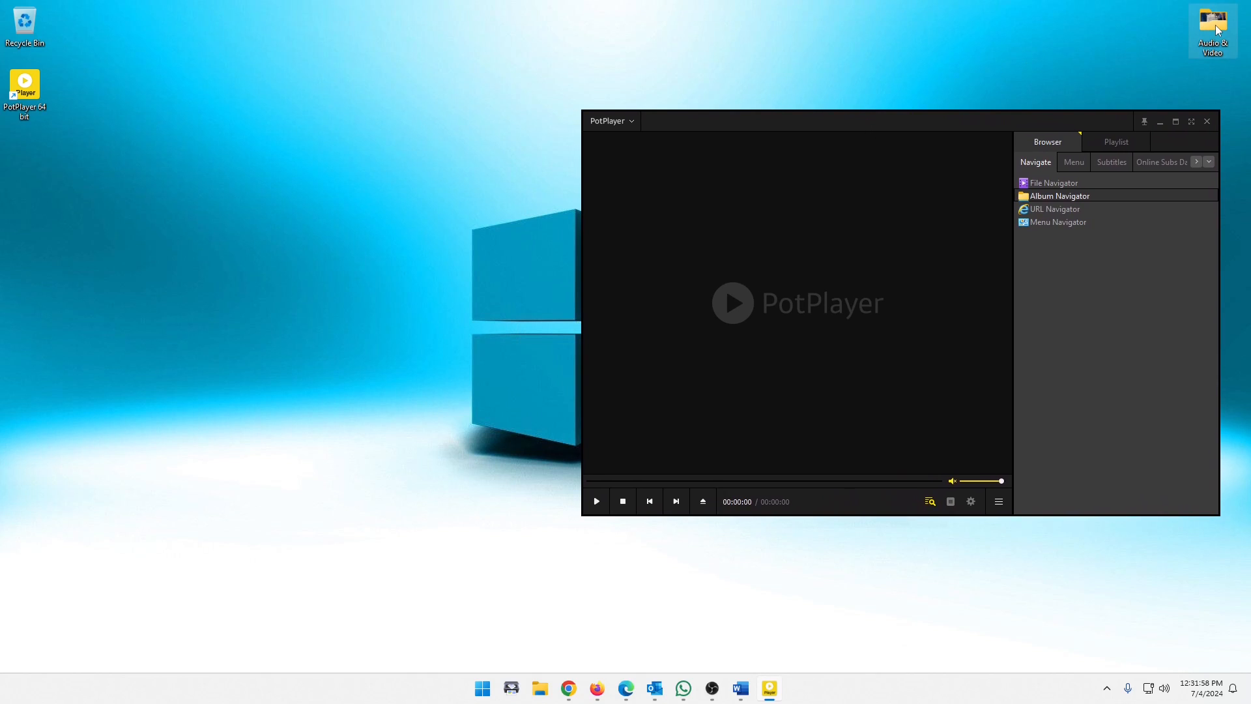
Open the Audio & Video desktop folder and play Audio Tune 1.mp3 in PotPlayer.
double_click(1212, 24)
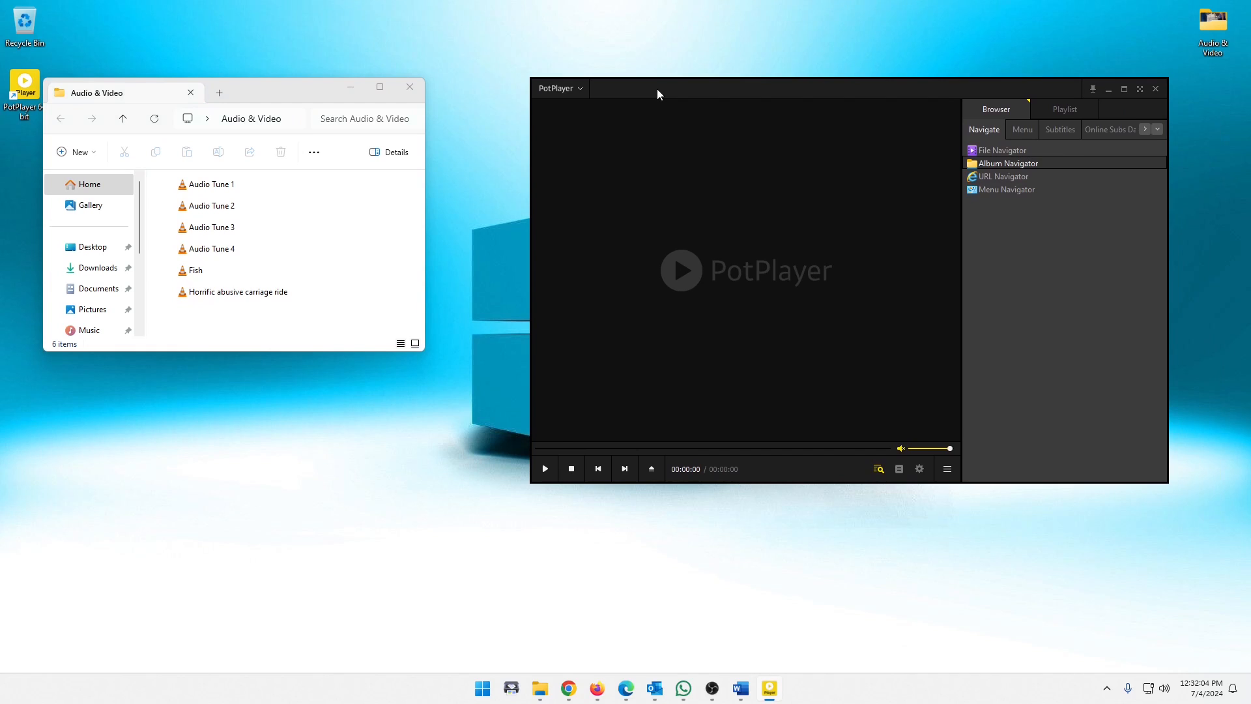
left_click(211, 184)
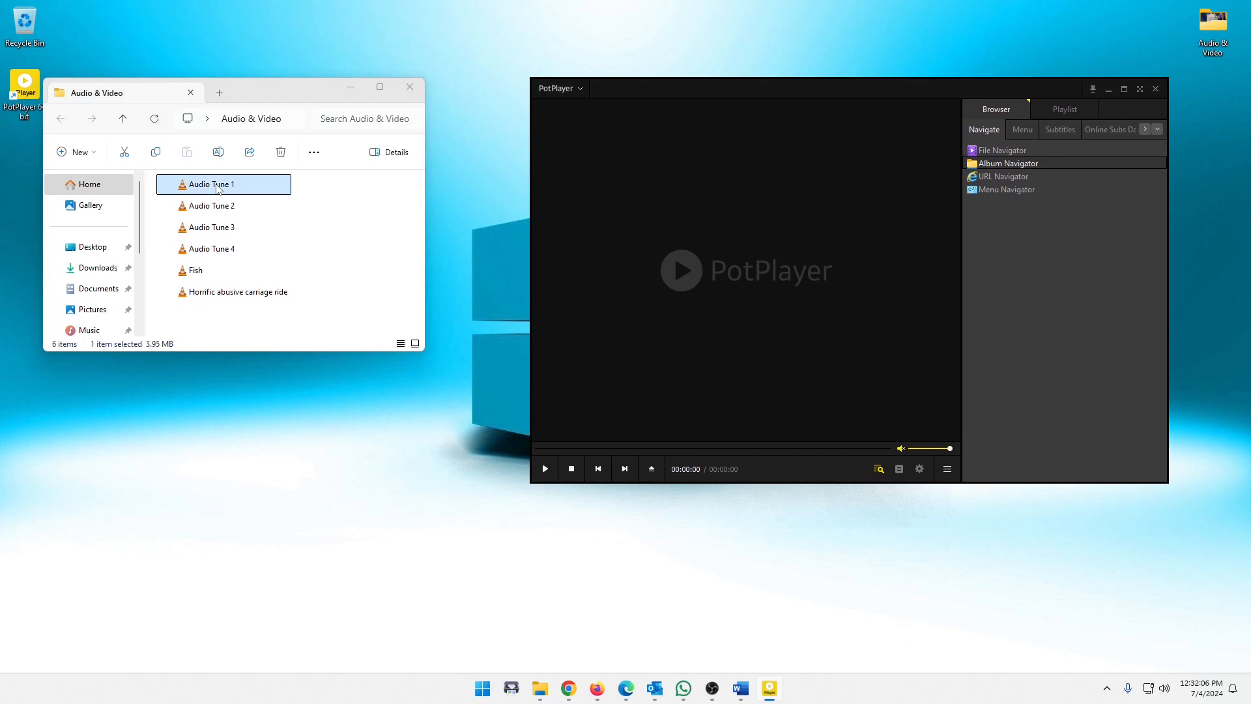
double_click(211, 184)
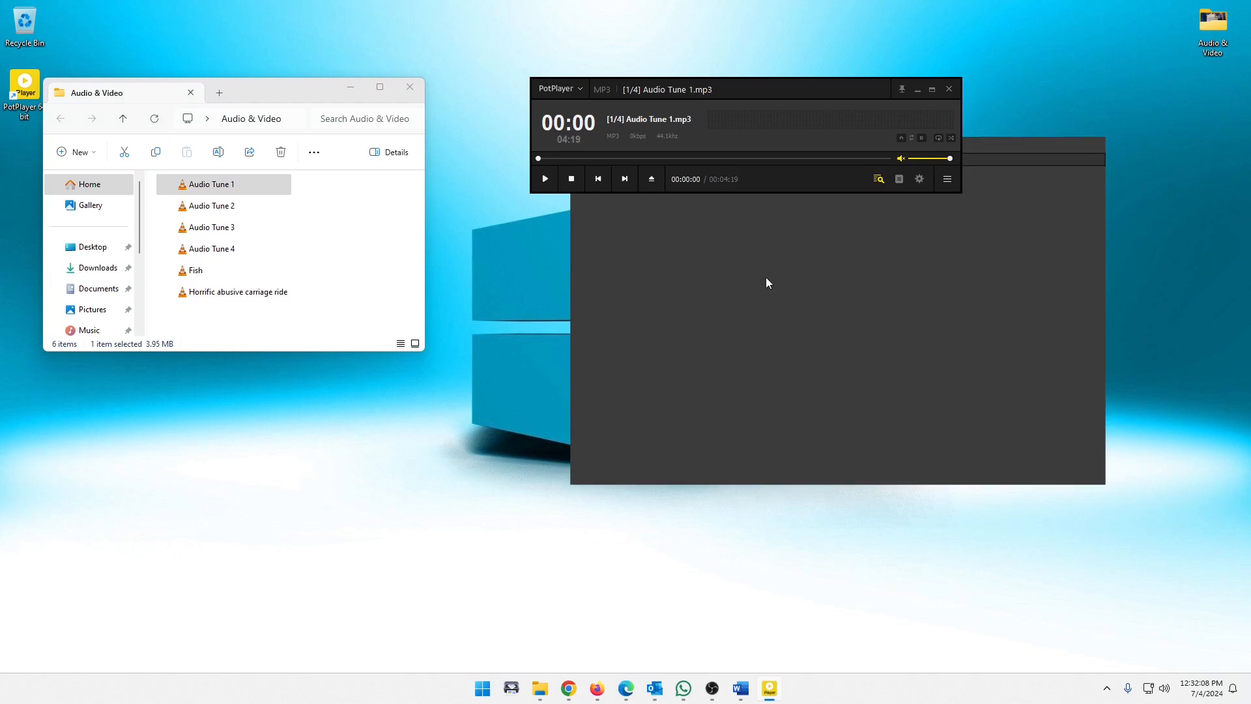
left_click(545, 178)
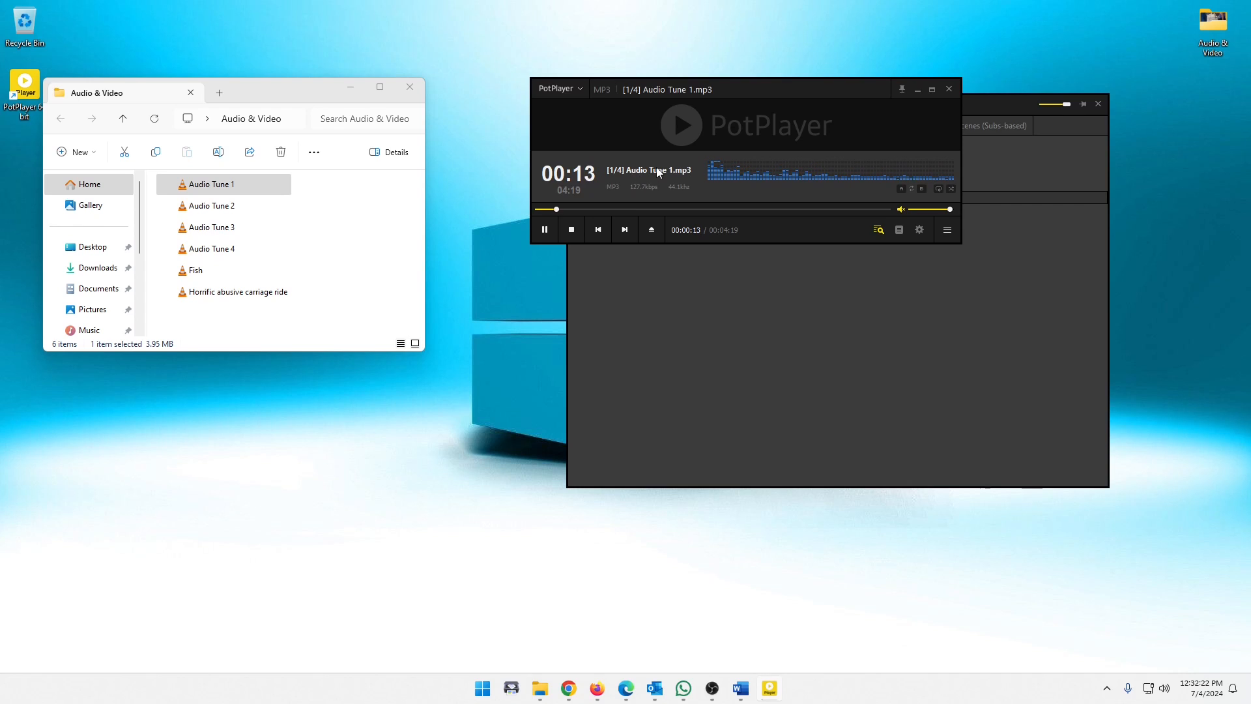
mouse_move(840, 322)
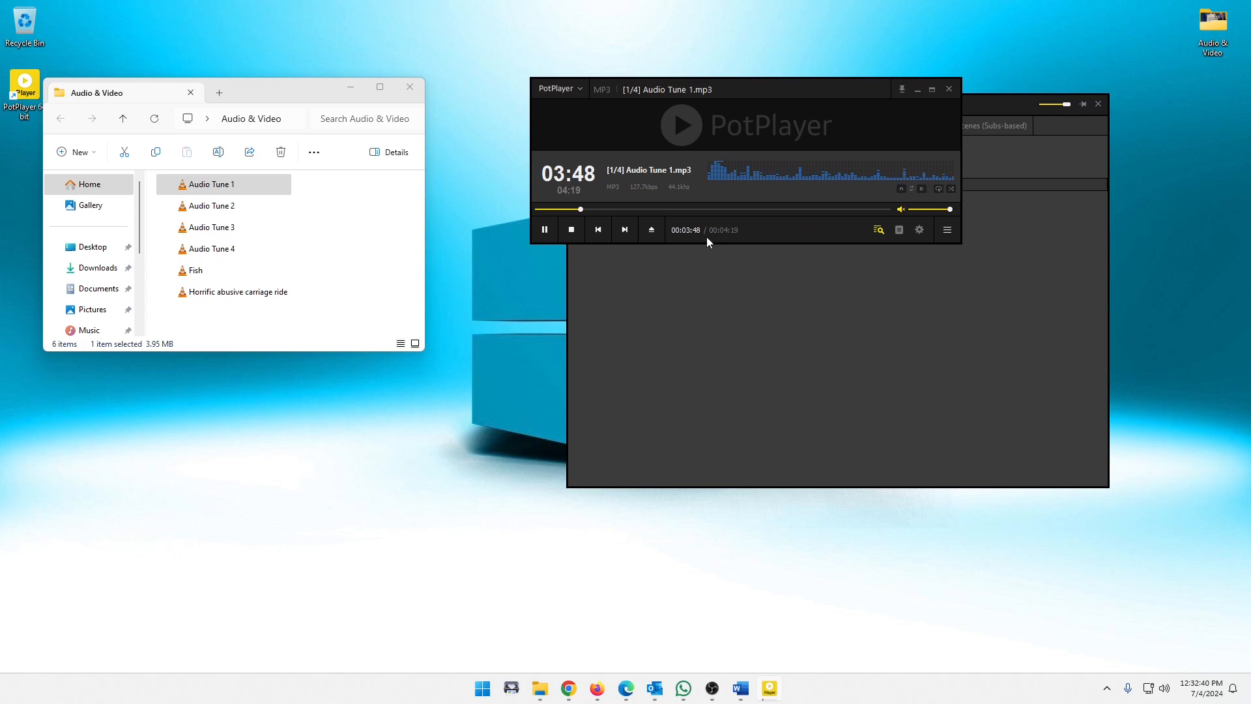
mouse_move(690, 240)
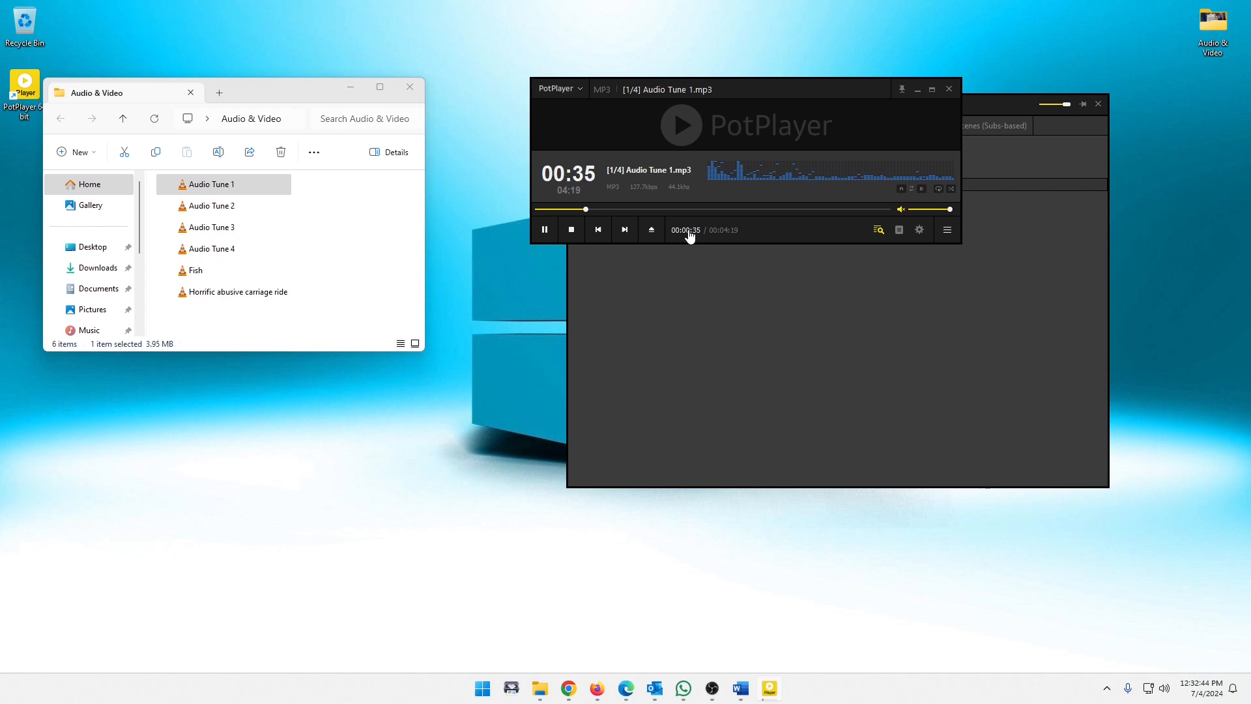
Stop Audio Tune 1 playback and select the Horrific abusive carriage ride video in the folder.
left_click(571, 230)
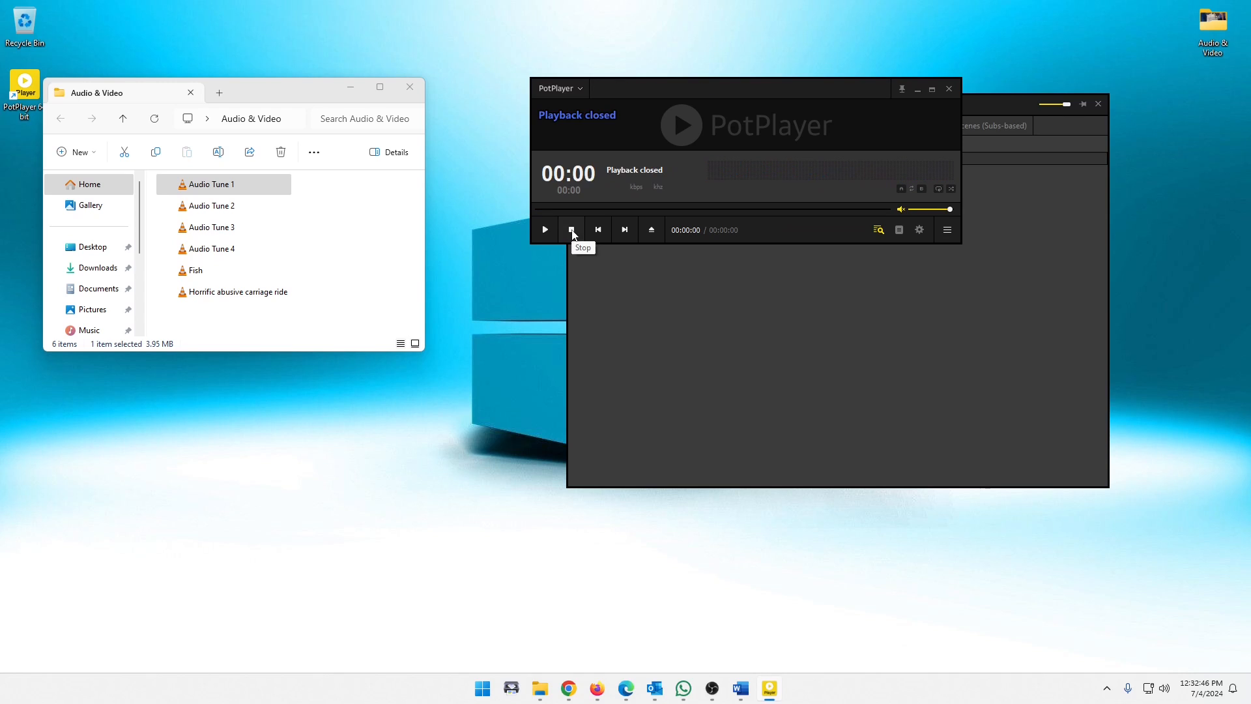
mouse_move(652, 236)
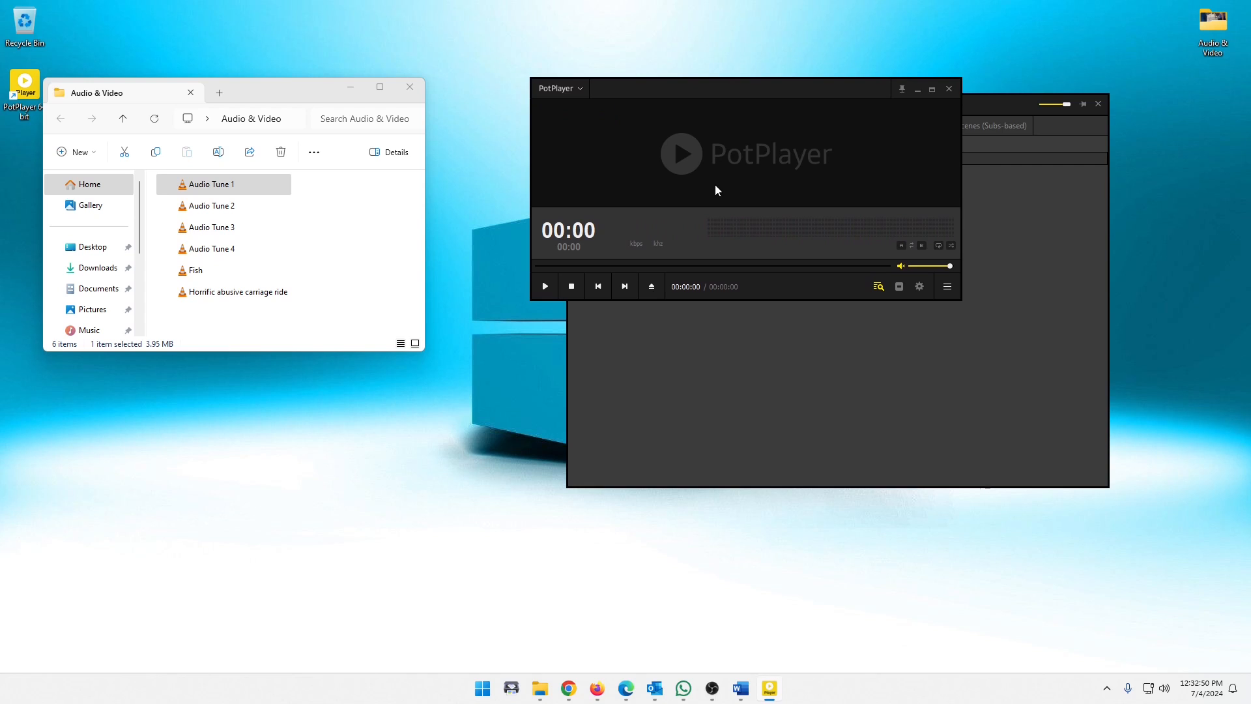
mouse_move(699, 121)
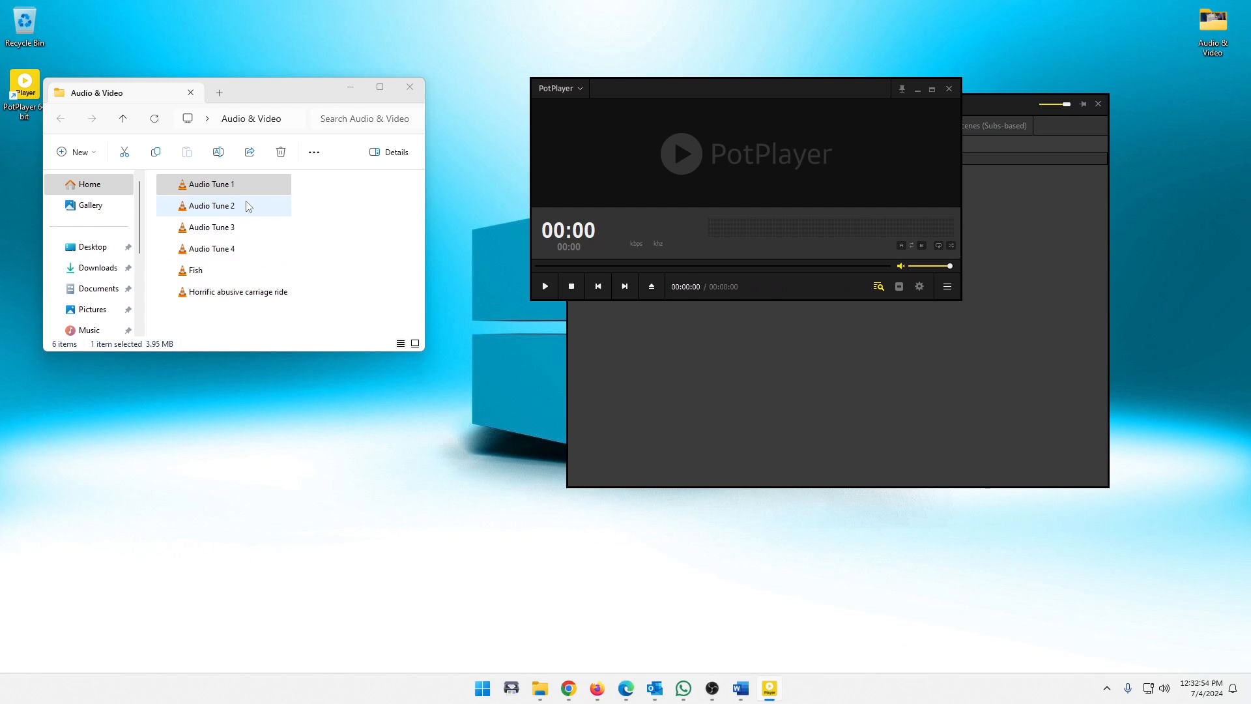
left_click(237, 291)
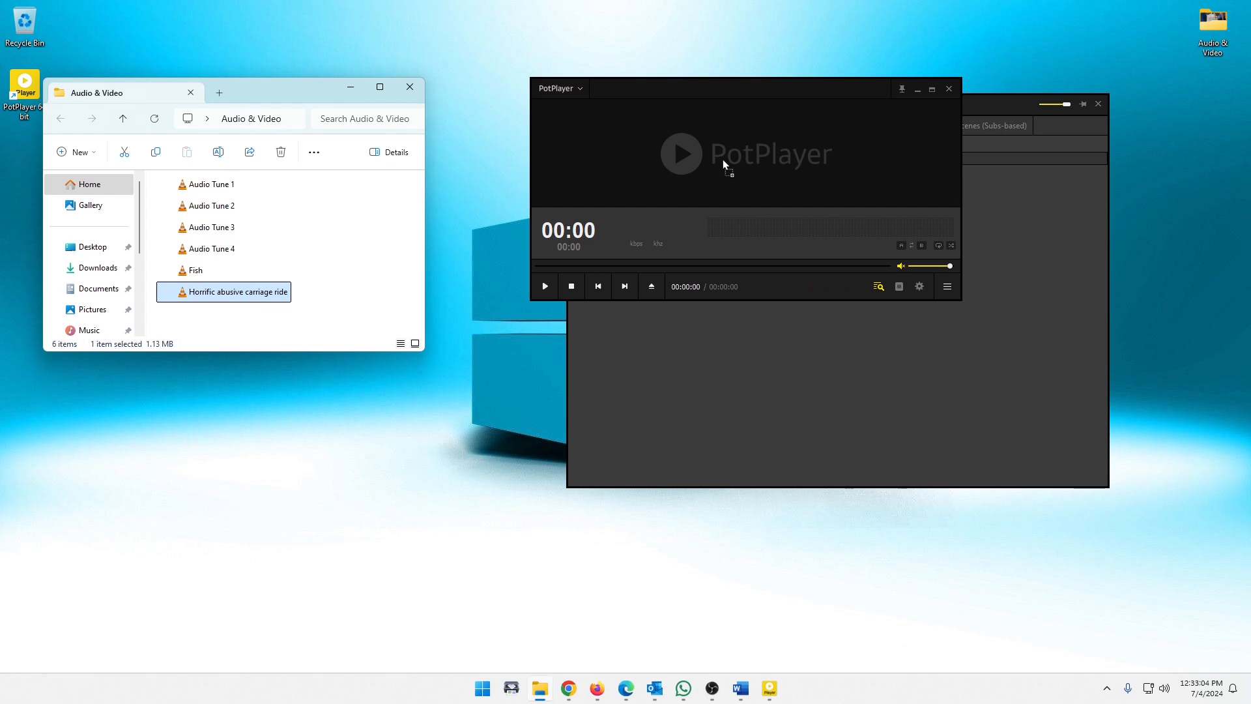
Play the carriage ride video in PotPlayer, pause it and scrub back toward the start.
double_click(237, 290)
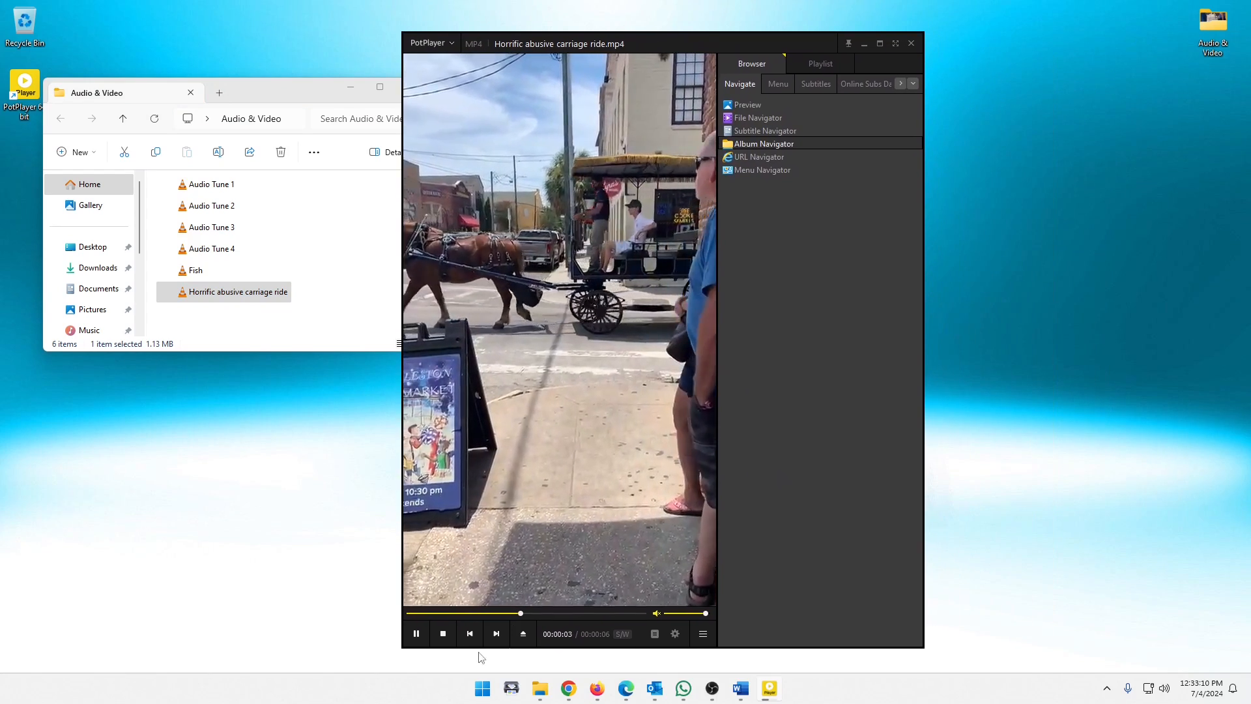
left_click(416, 634)
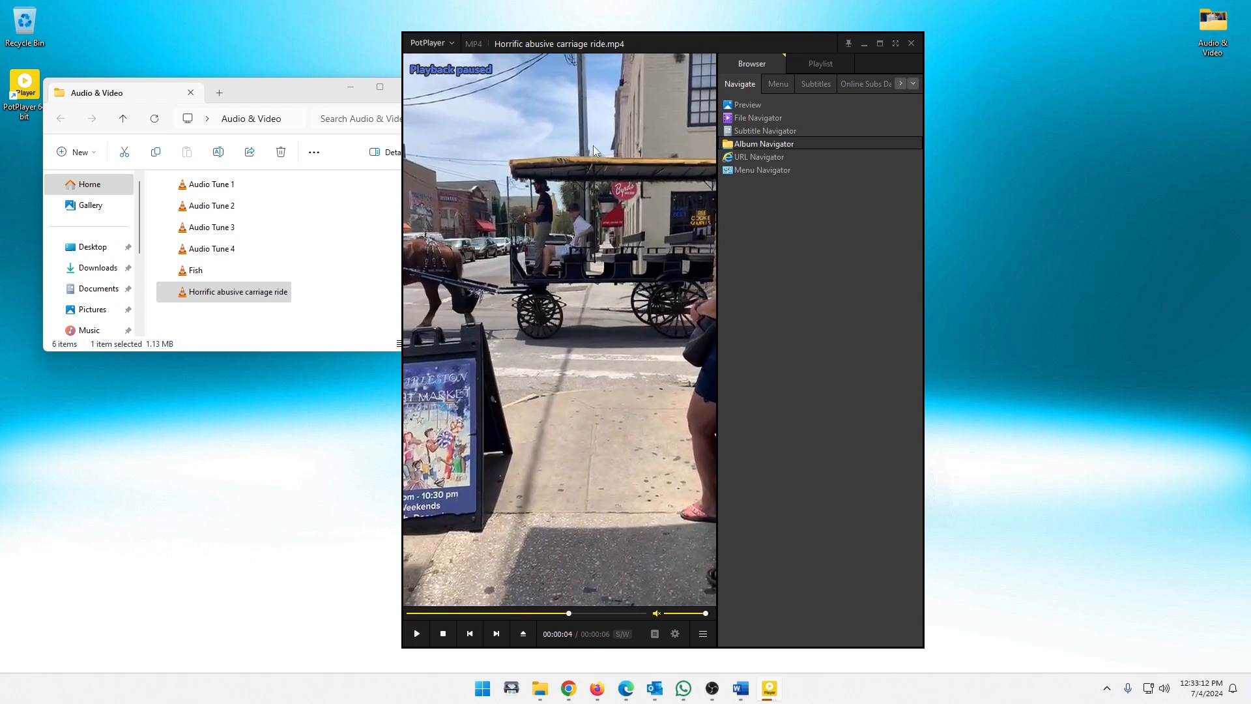
left_click_drag(569, 612, 448, 612)
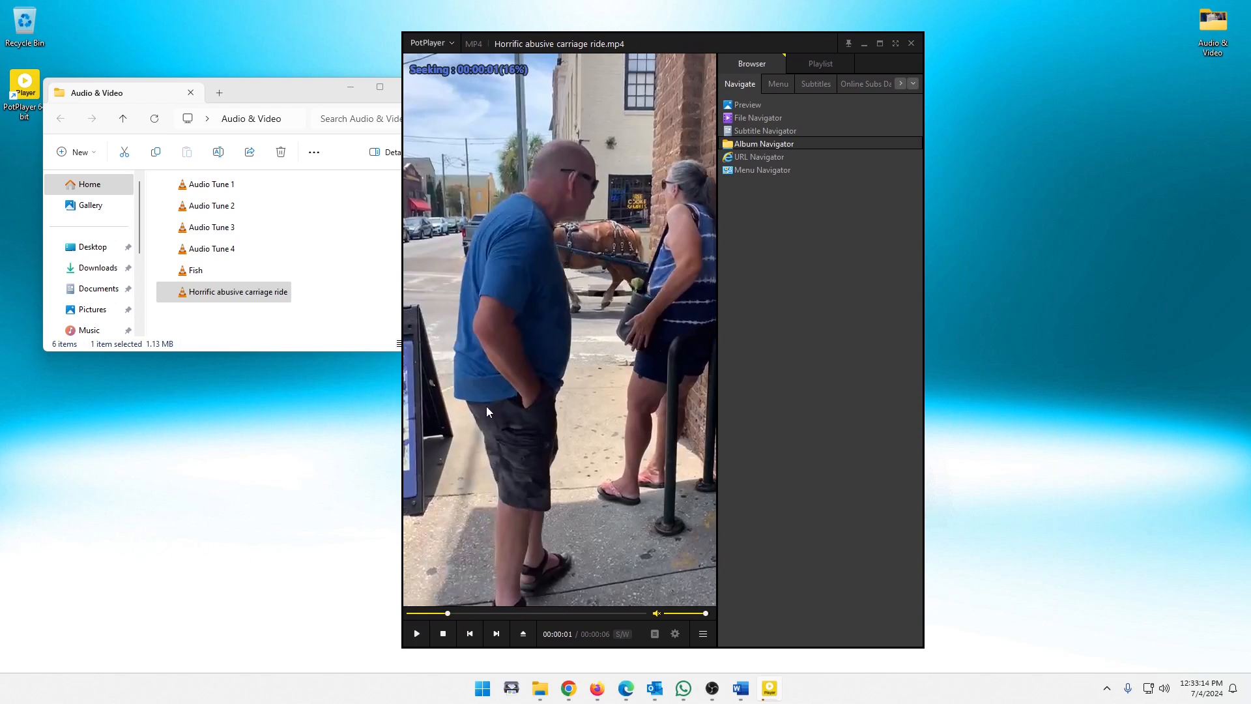
left_click_drag(450, 612, 415, 613)
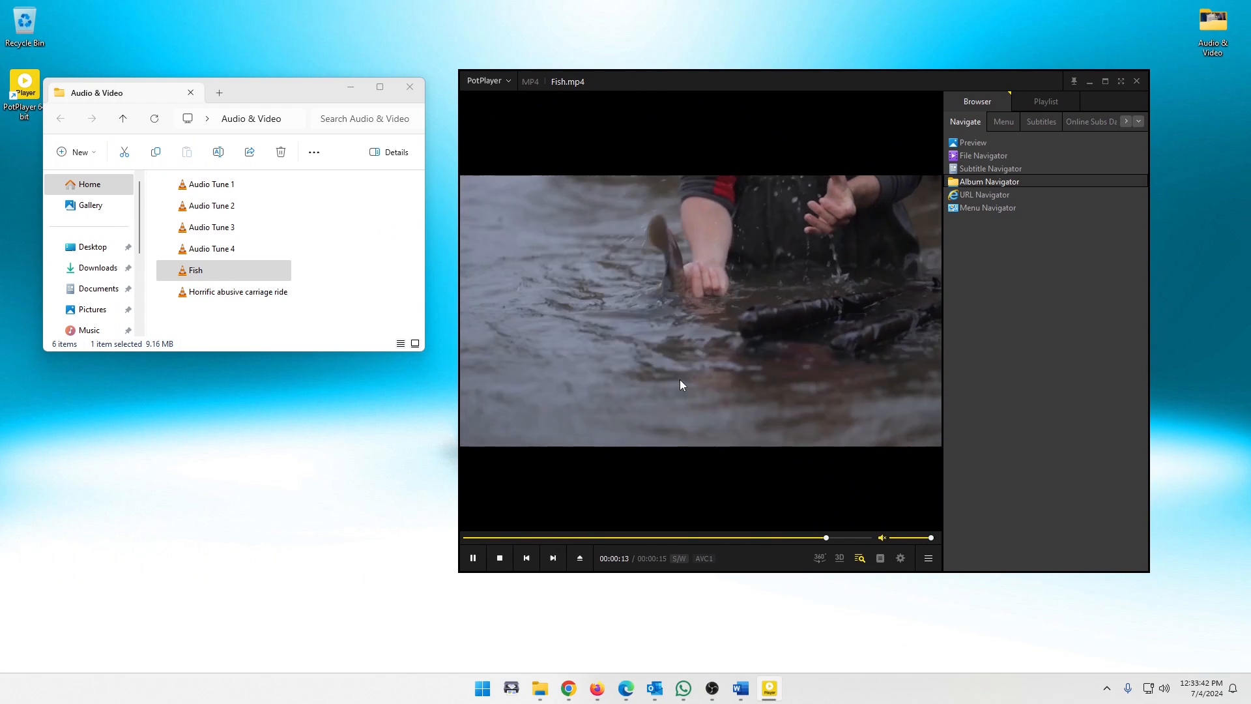
left_click(499, 558)
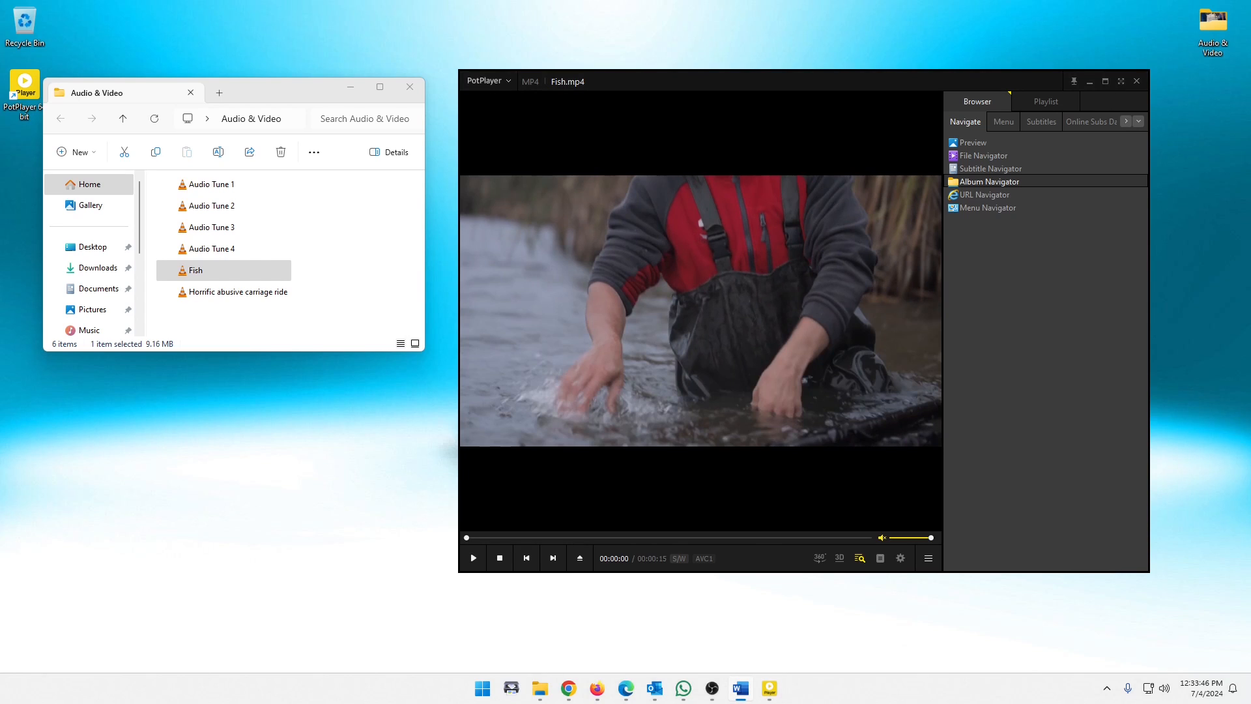
mouse_move(748, 287)
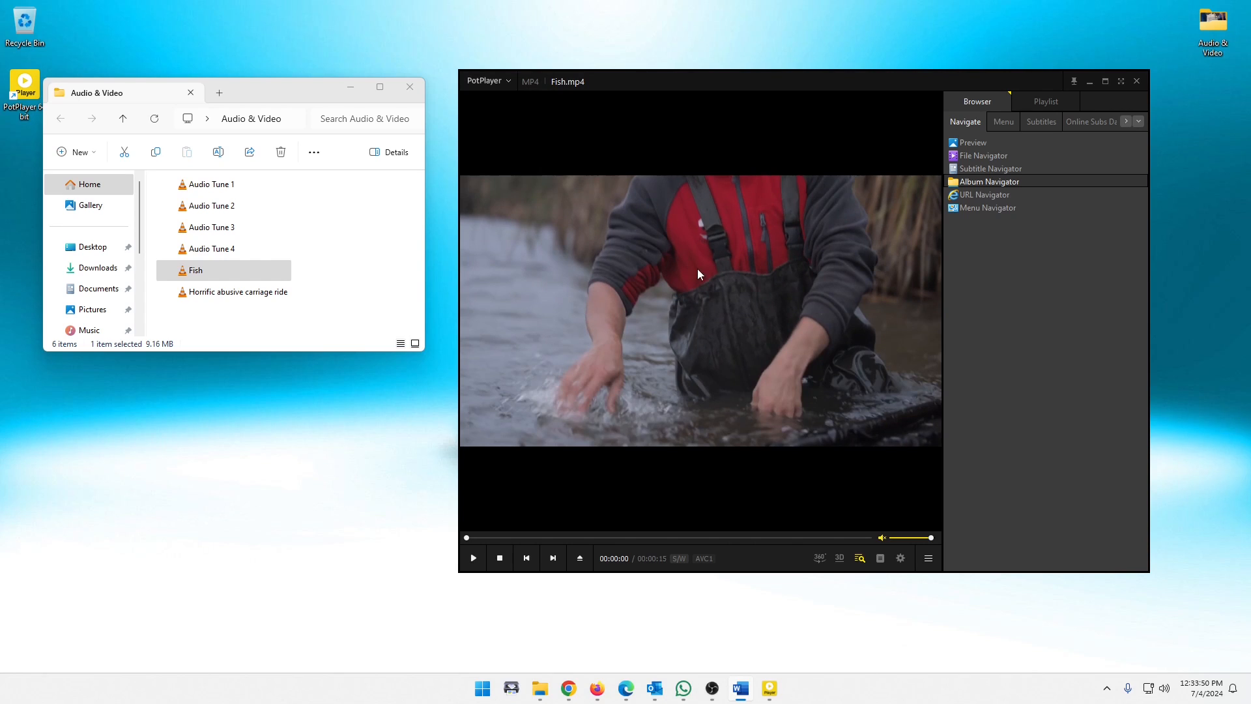
mouse_move(538, 168)
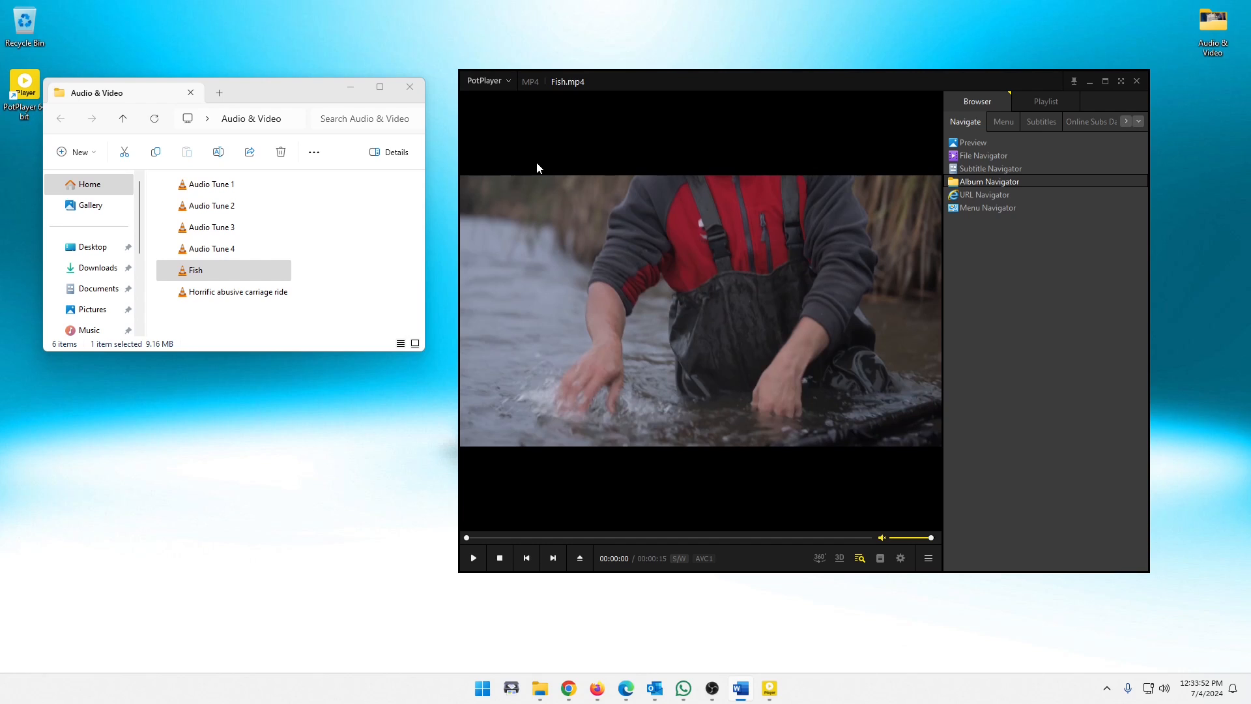
mouse_move(533, 176)
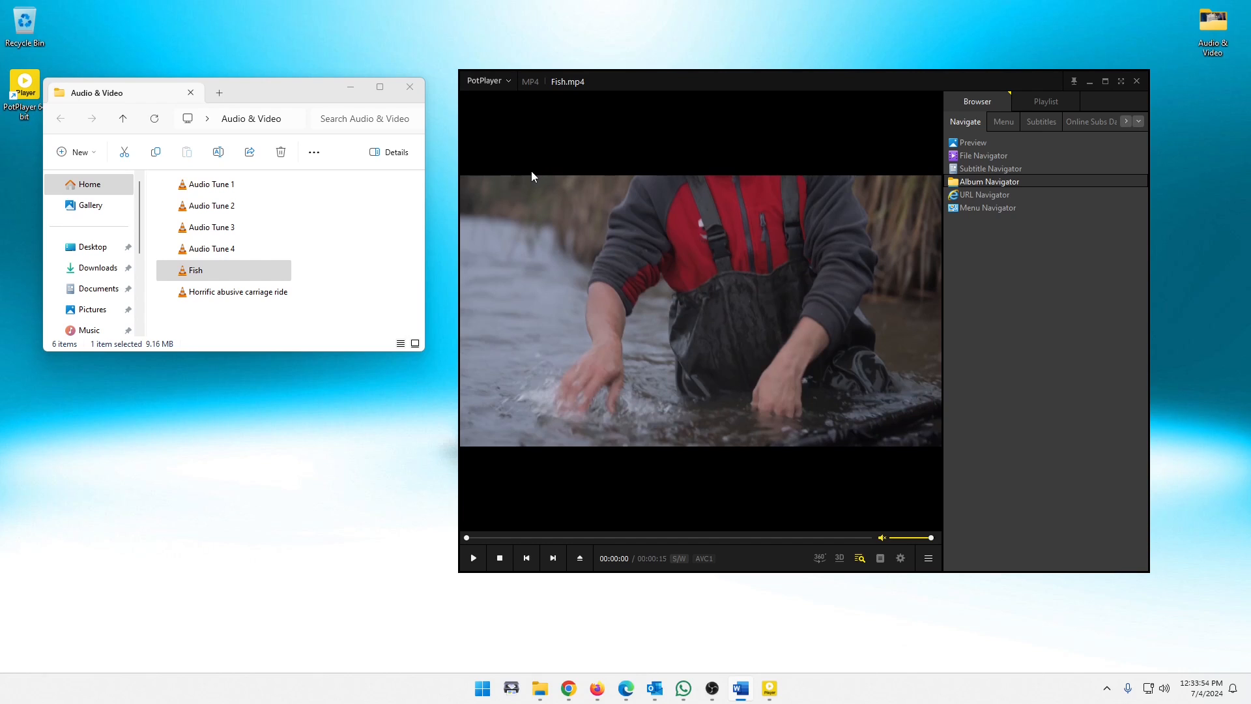
left_click(485, 81)
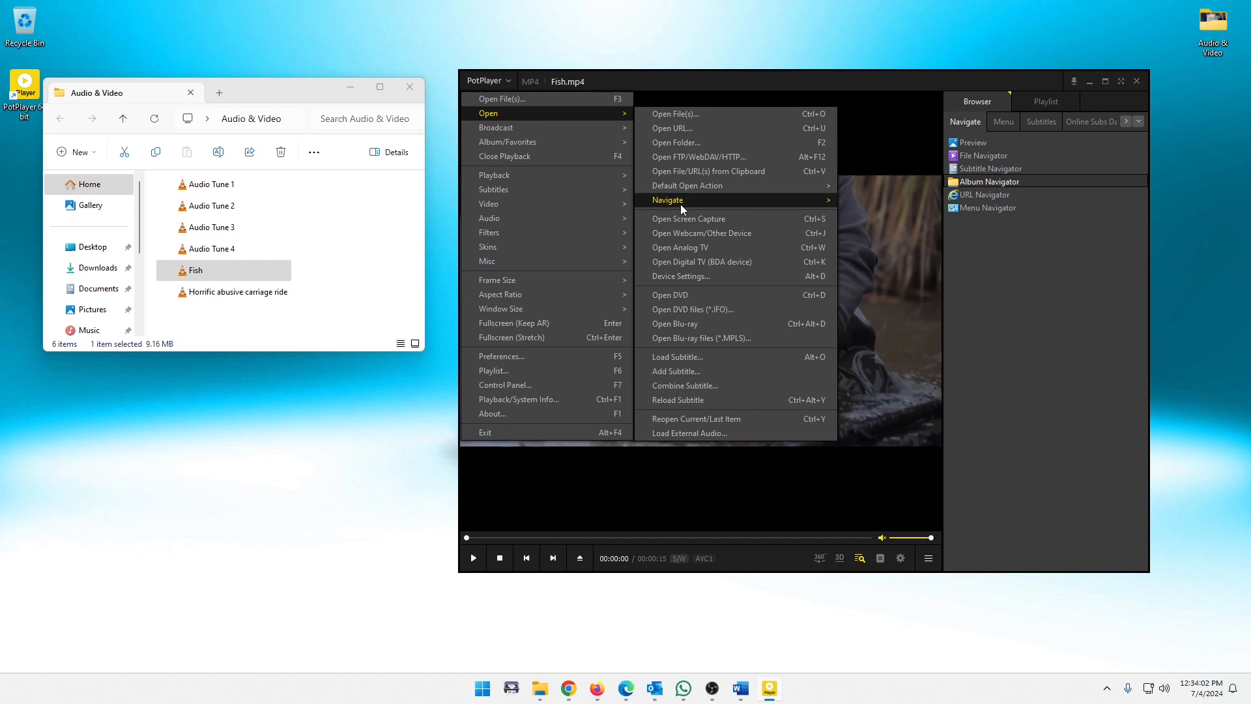
mouse_move(688, 218)
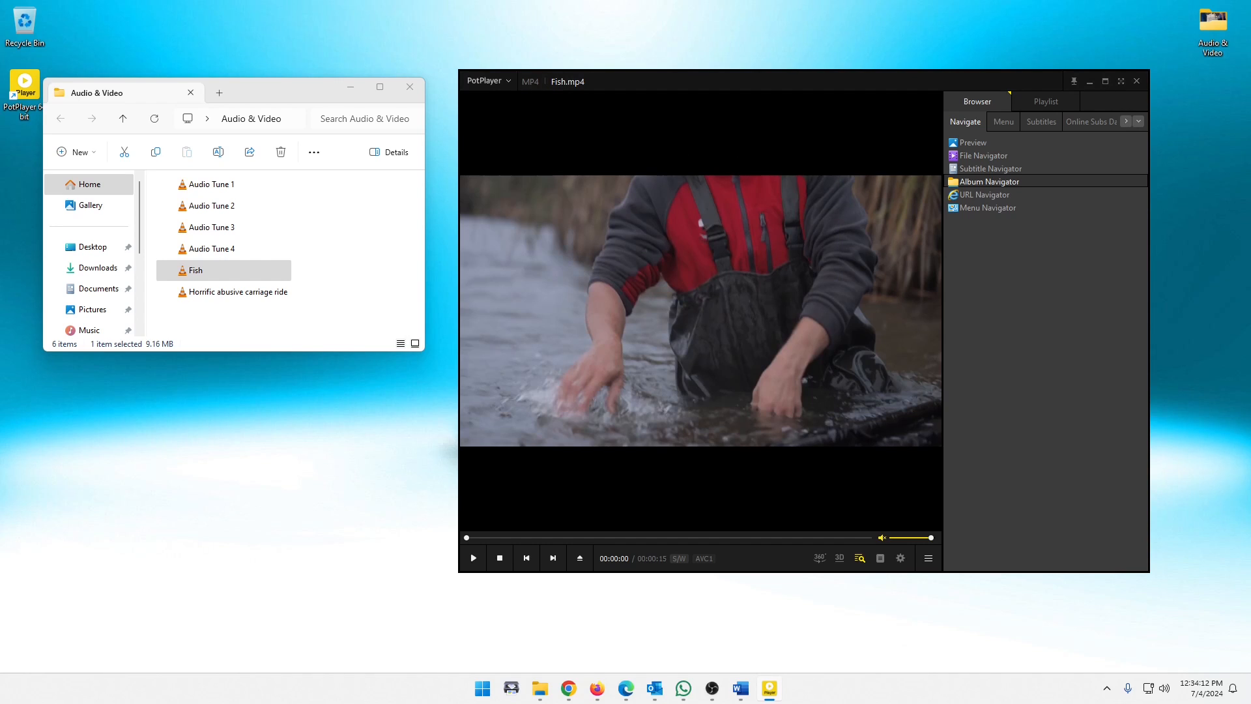
Stream the copied YouTube link through PotPlayer's Open URL dialog.
left_click(986, 194)
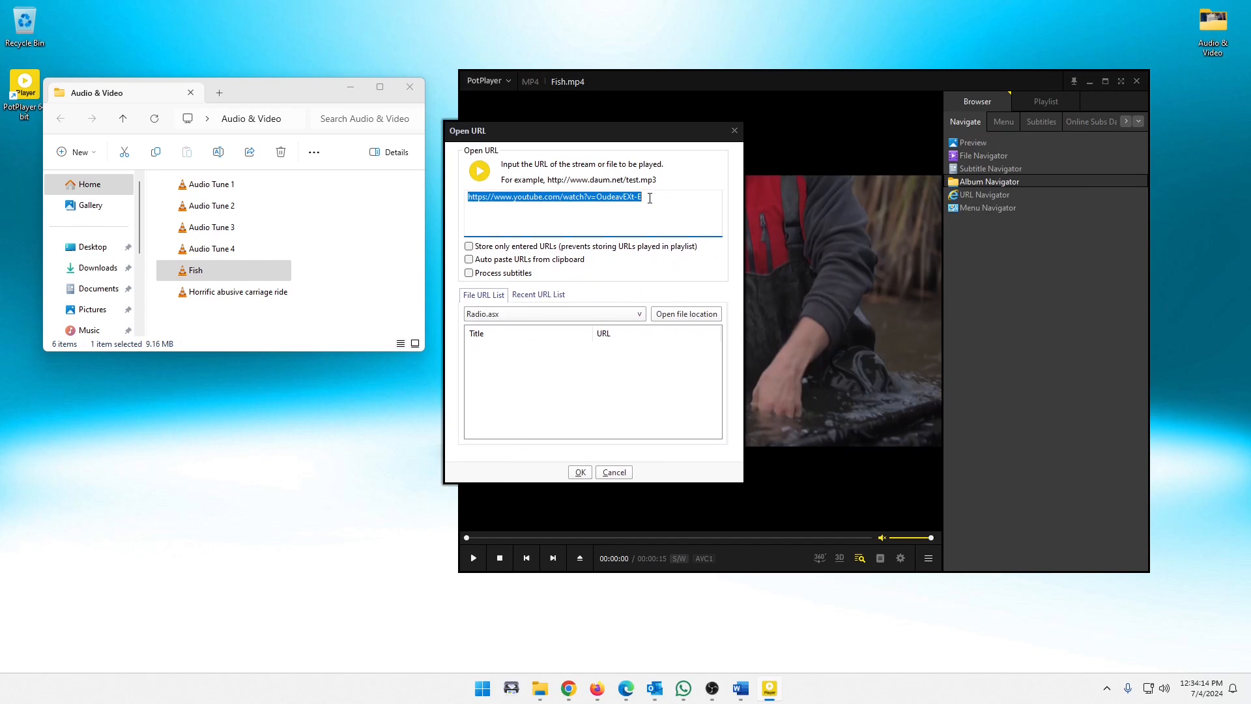
mouse_move(427, 214)
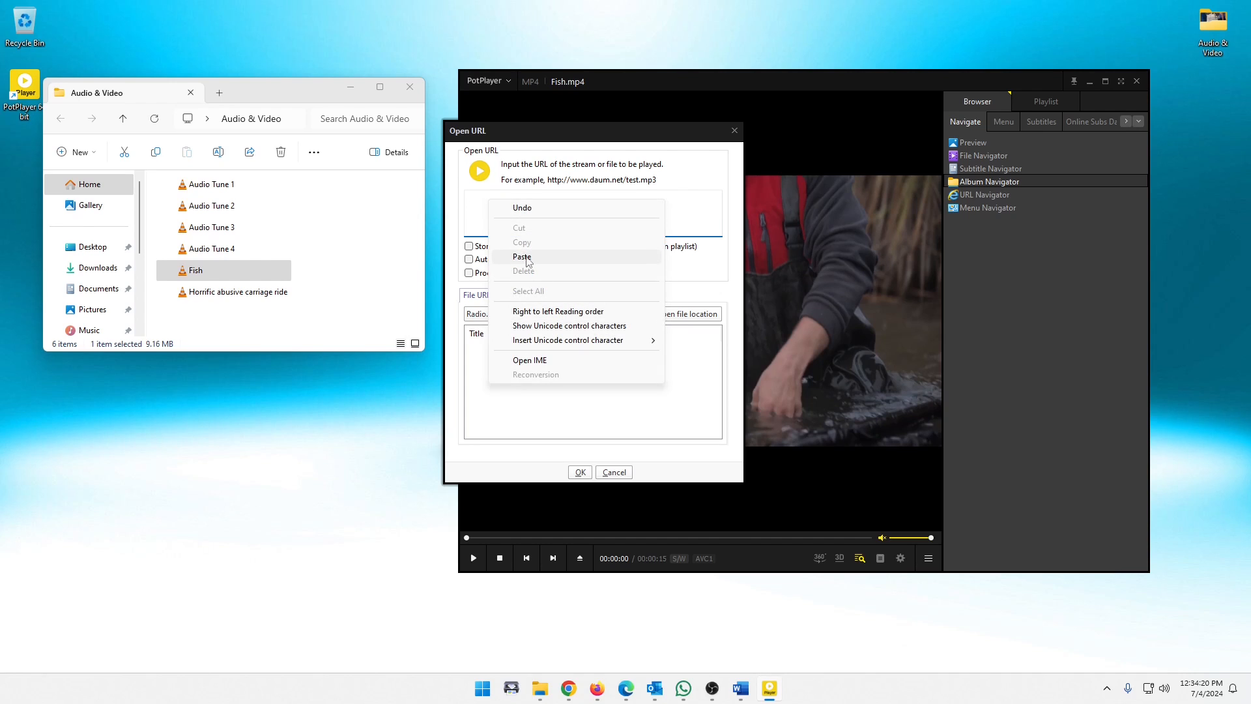
left_click(521, 257)
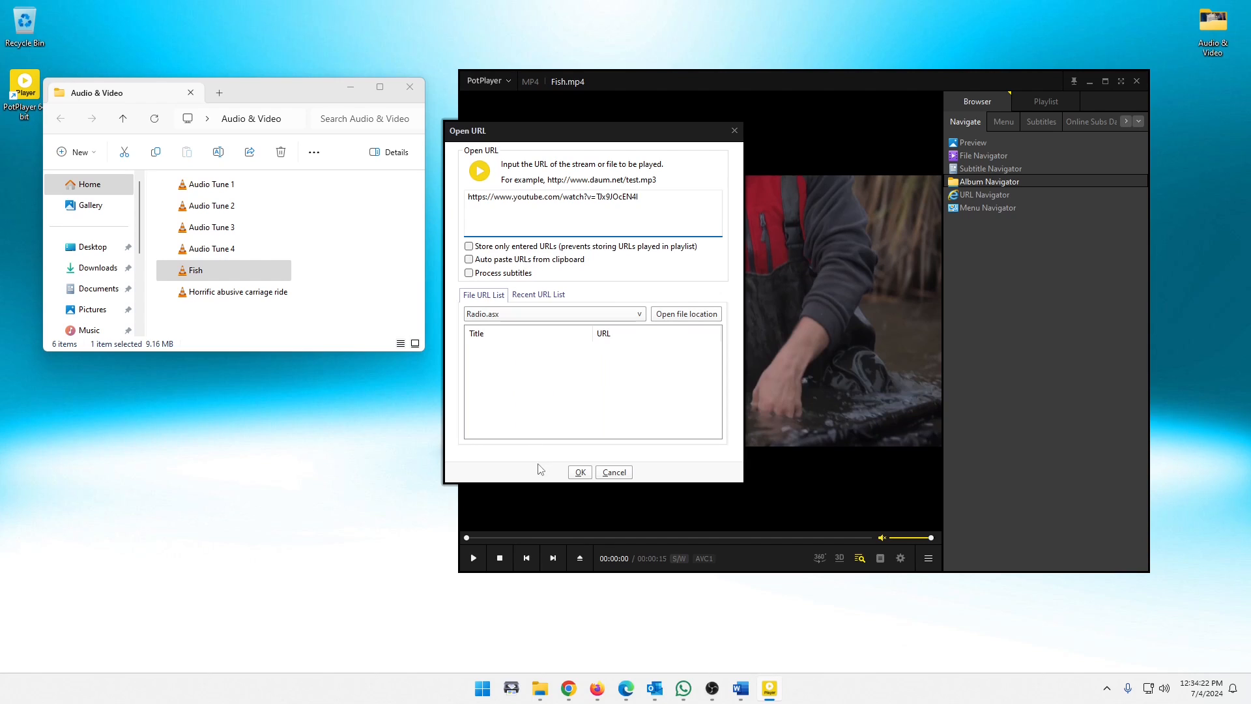
mouse_move(581, 424)
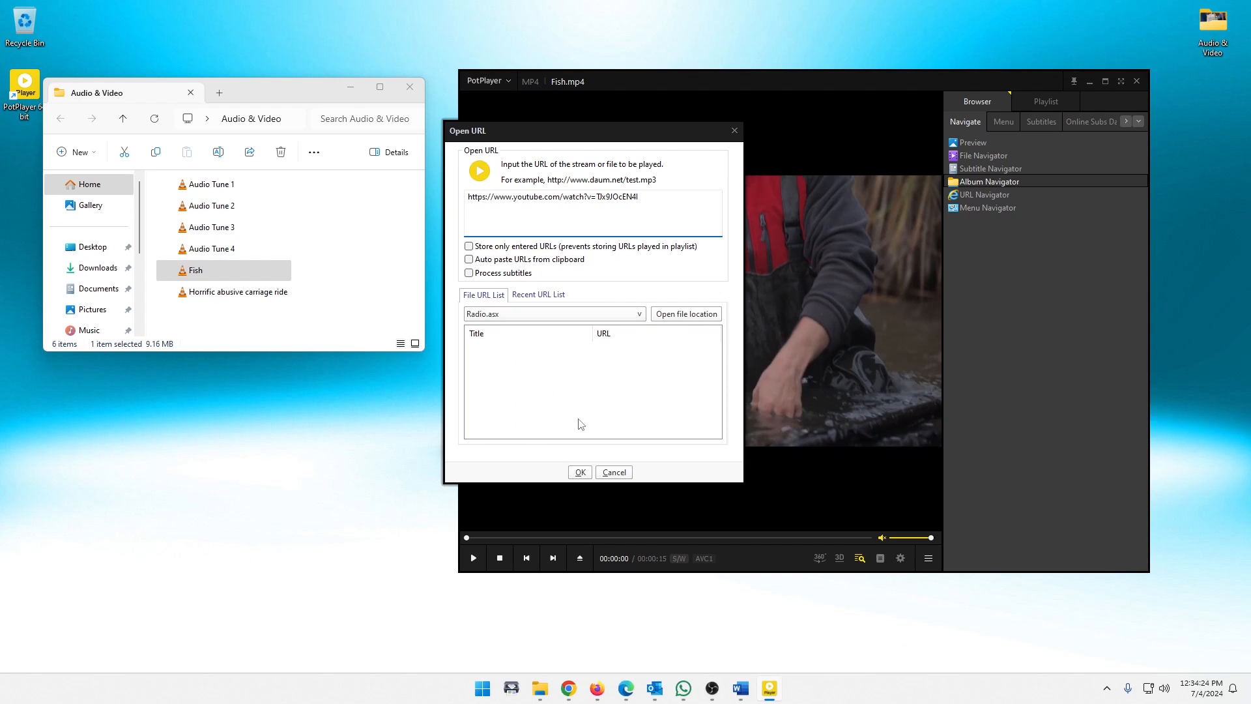
left_click(631, 197)
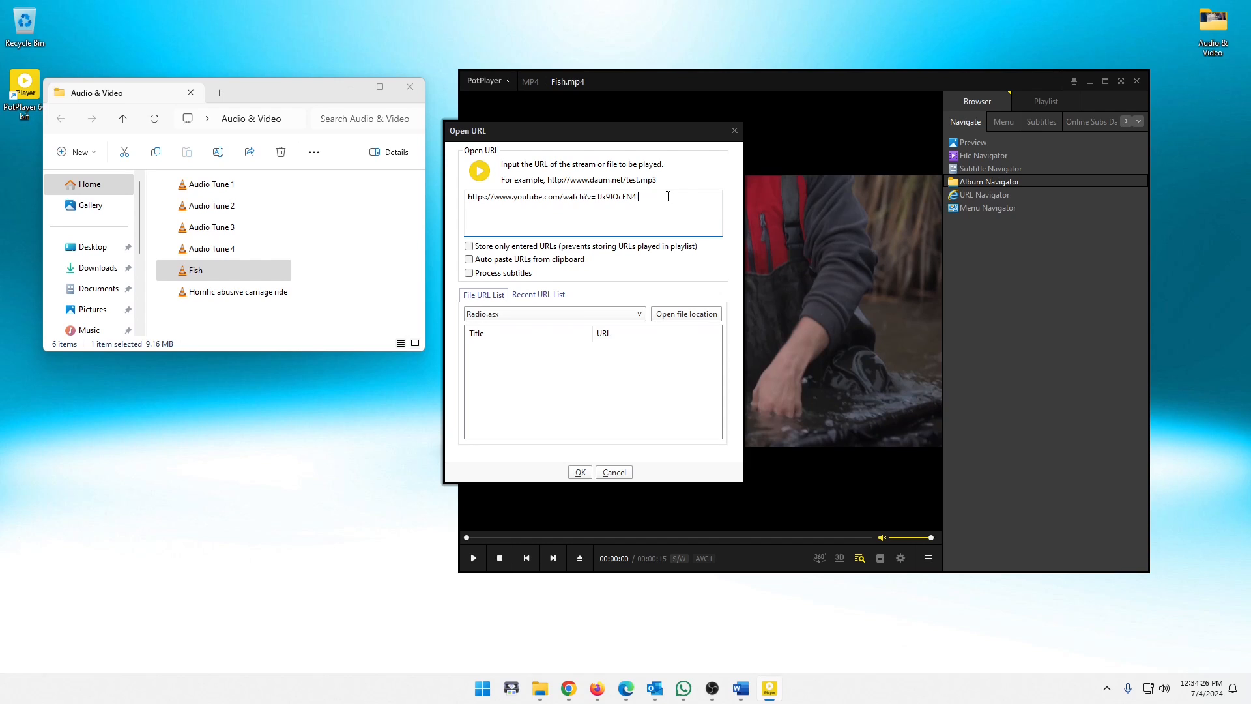
left_click(614, 472)
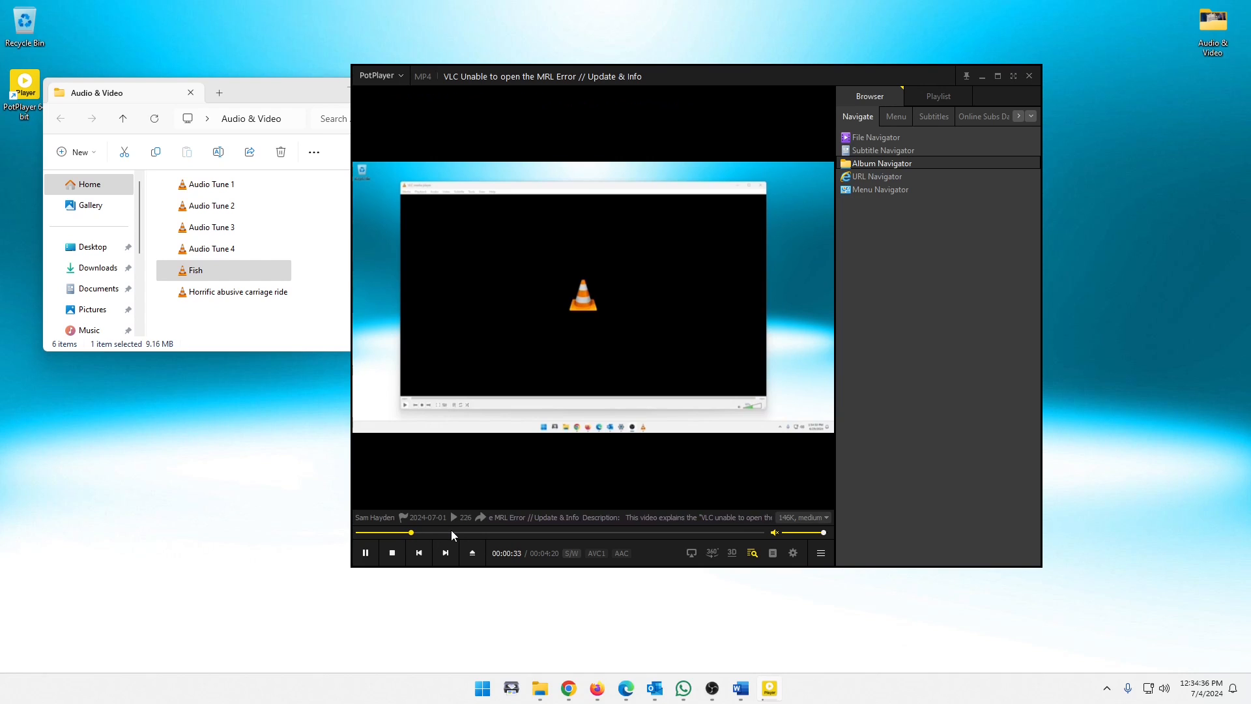
Scrub the streamed video back and forth, ending near 3:40.
left_click_drag(411, 531, 503, 532)
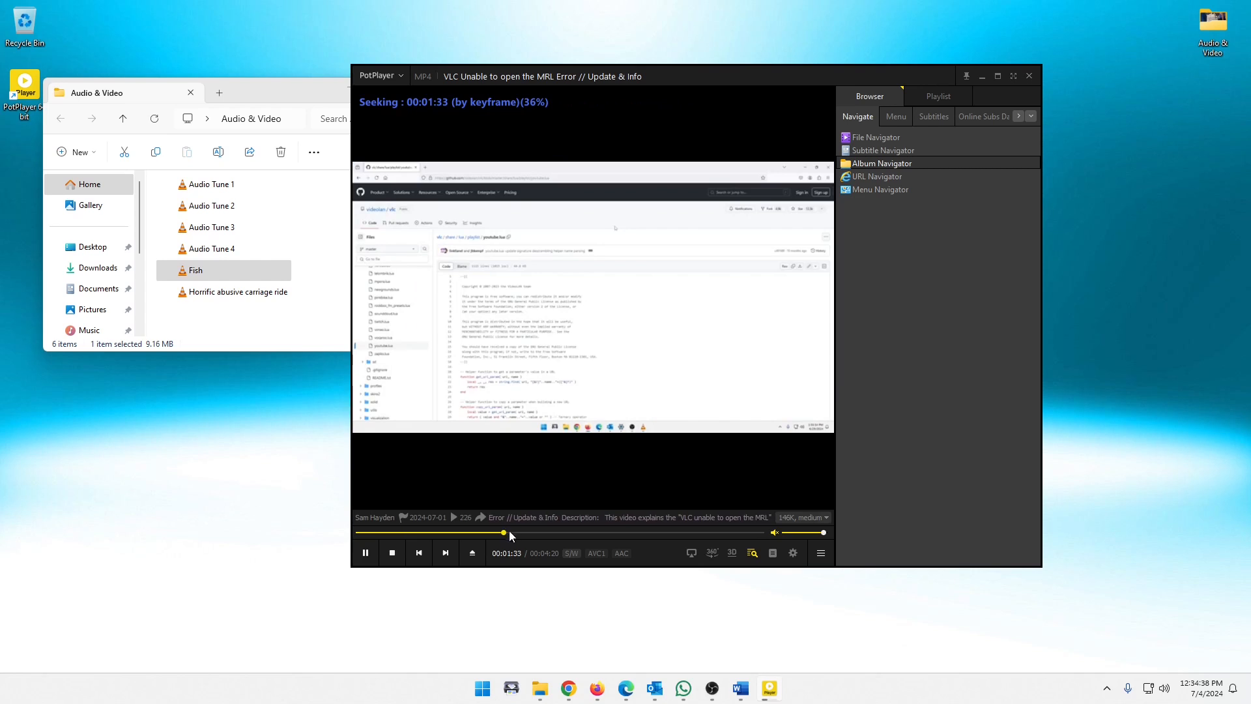
left_click_drag(503, 532, 553, 532)
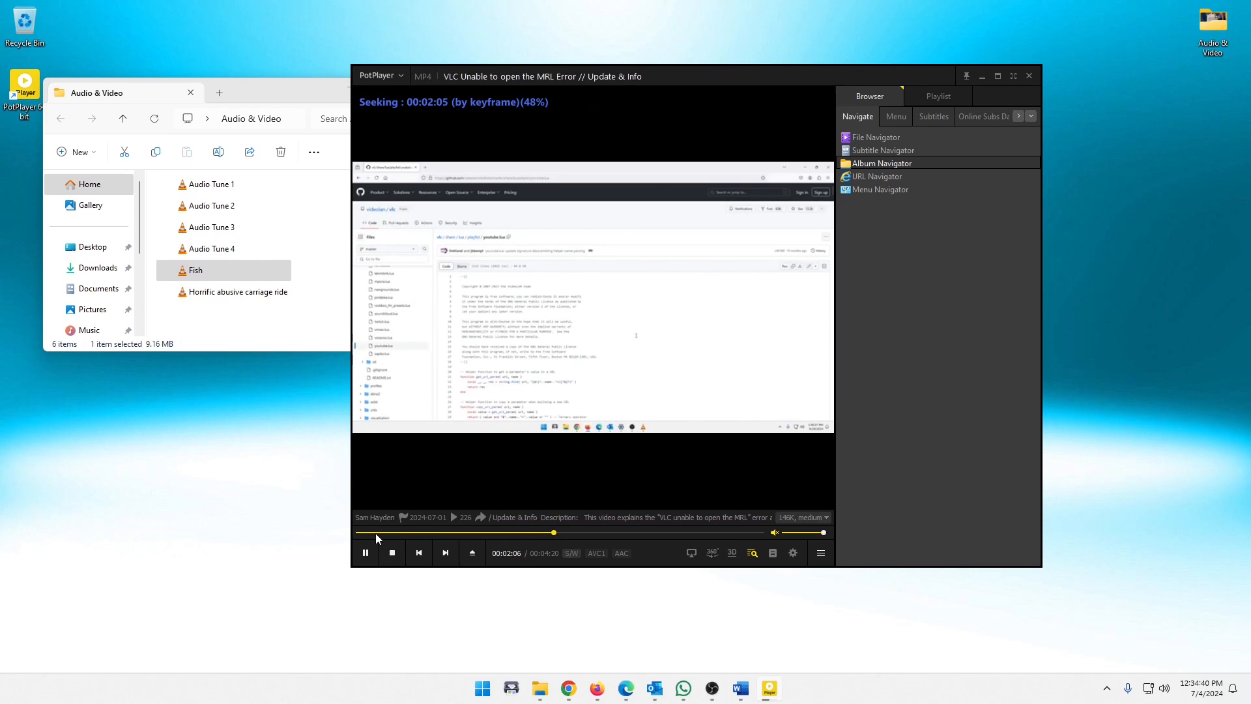
left_click_drag(553, 532, 358, 532)
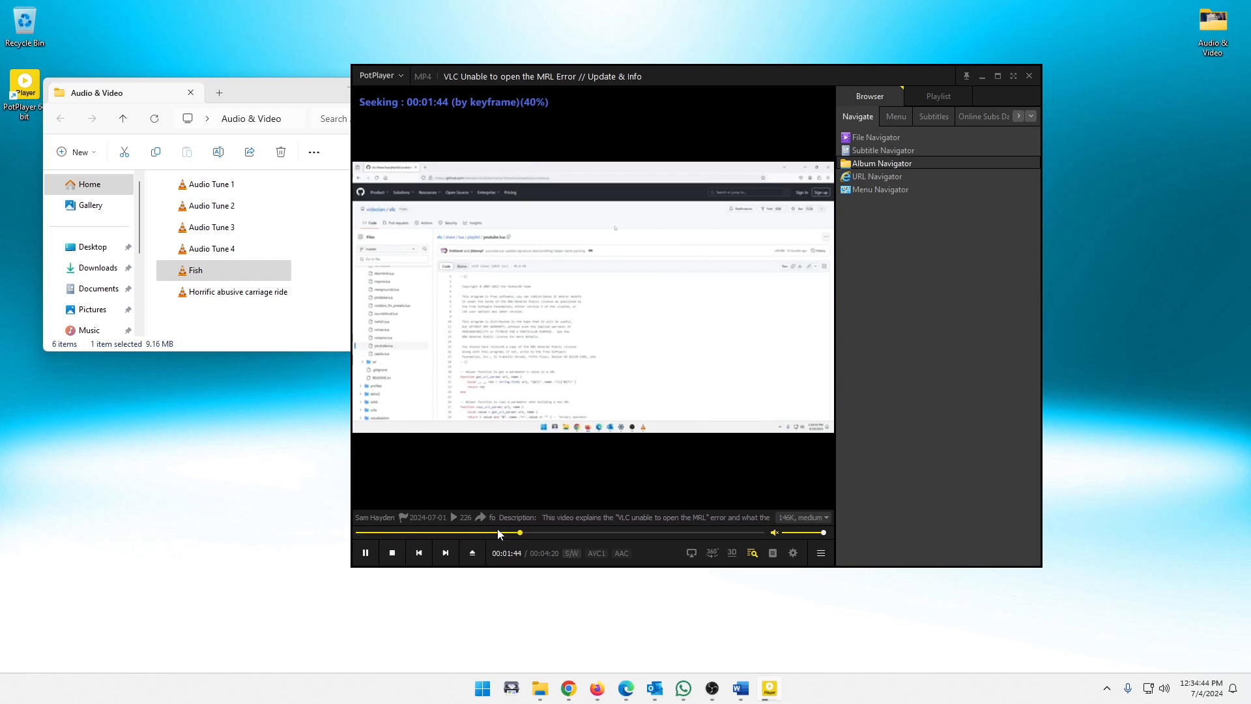
left_click_drag(519, 532, 634, 532)
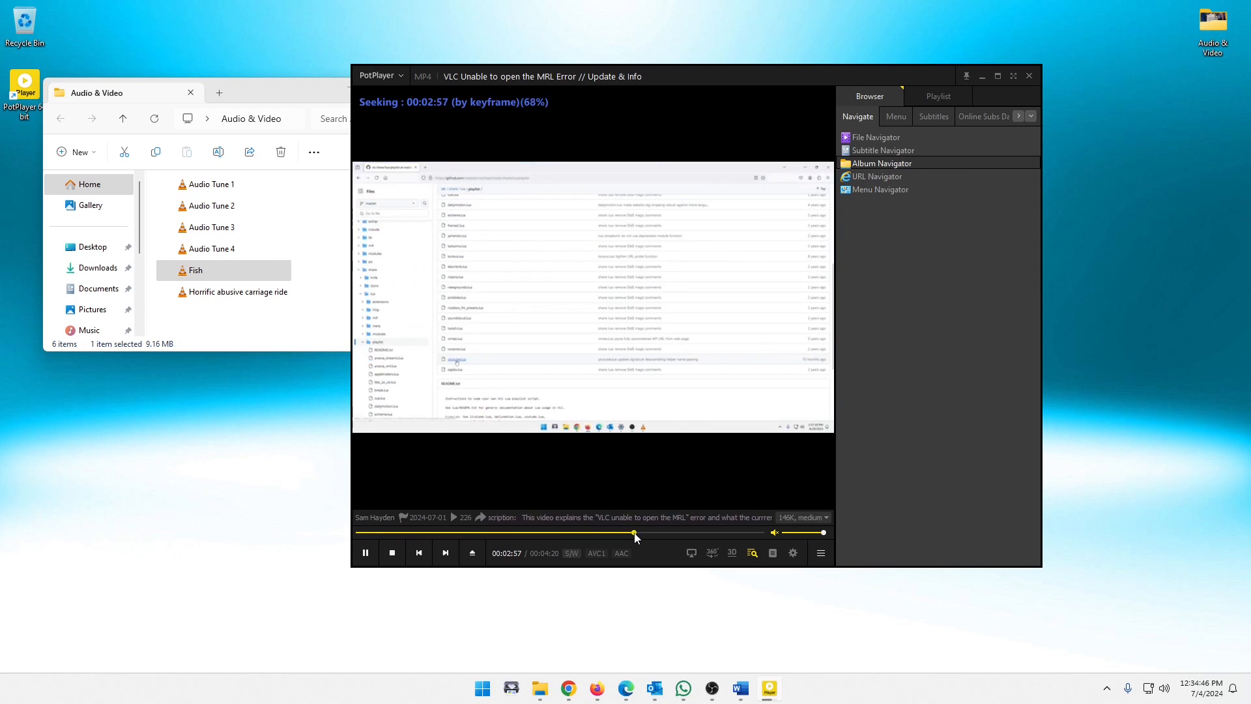
left_click_drag(634, 533, 700, 533)
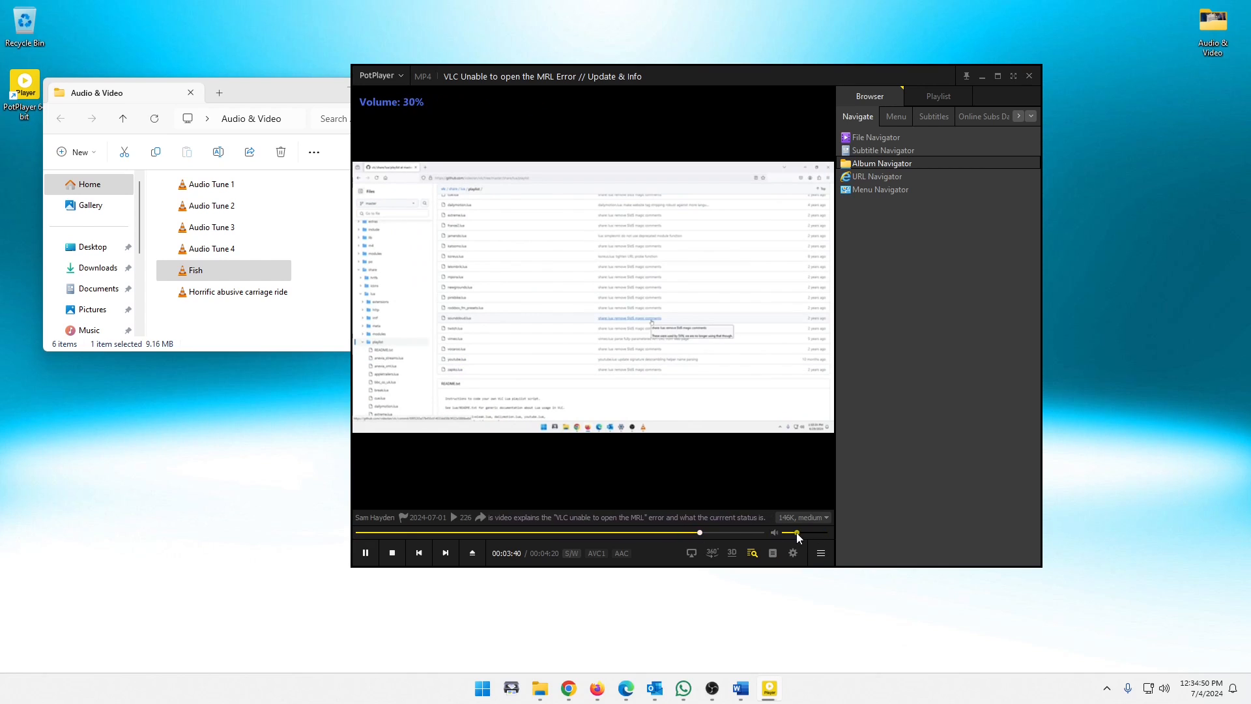
Adjust the playback volume up to 96% then down to about 77%.
left_click_drag(795, 532, 823, 531)
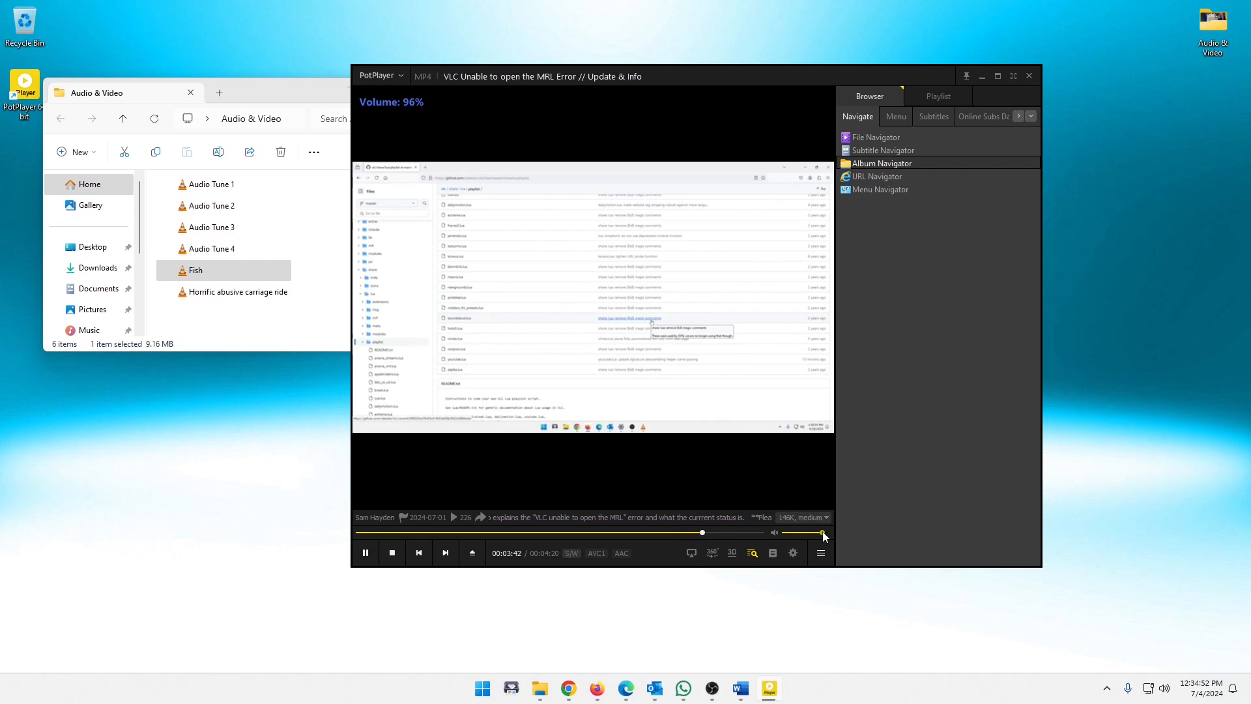
left_click_drag(824, 532, 813, 531)
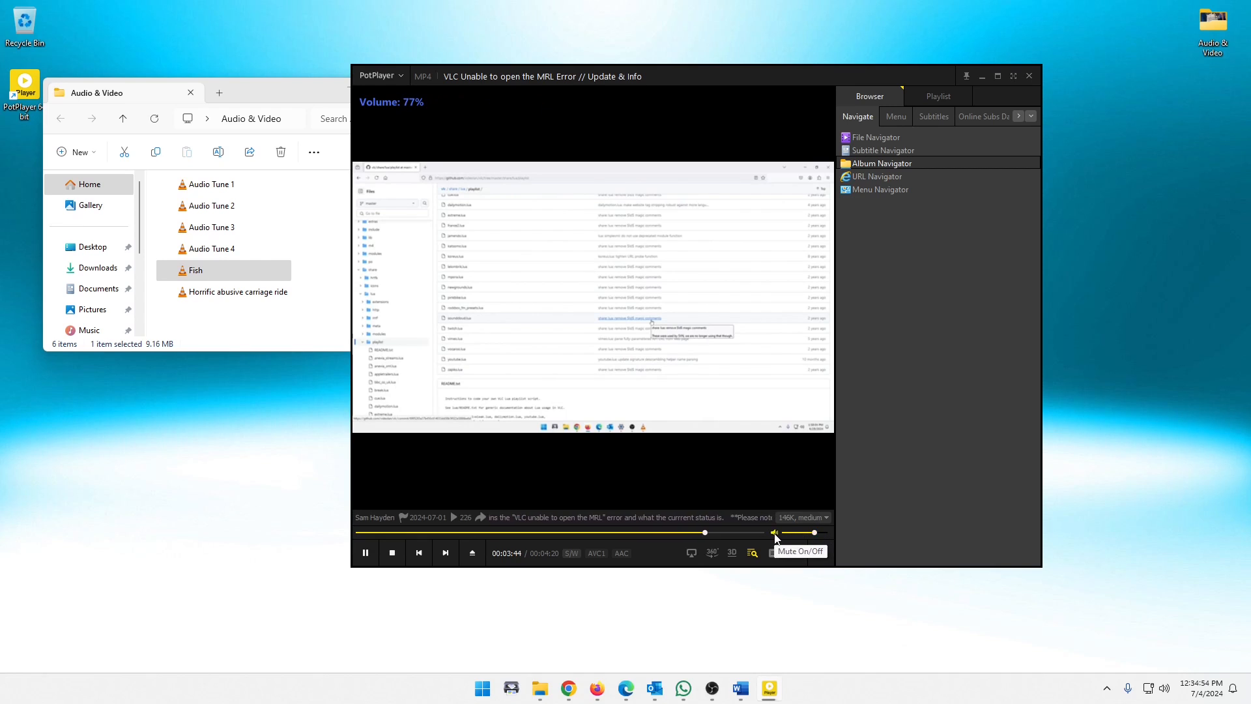
left_click(774, 532)
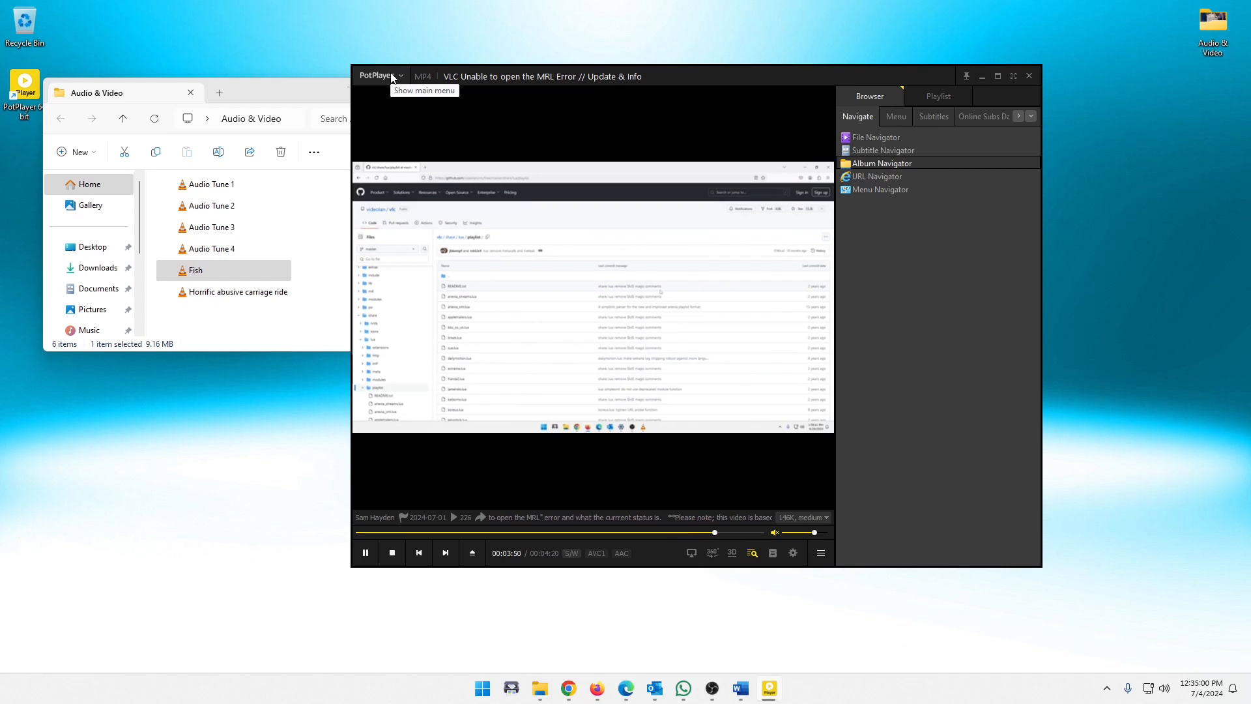
Dismiss the player's menu without choosing anything and move the window further right.
left_click(379, 76)
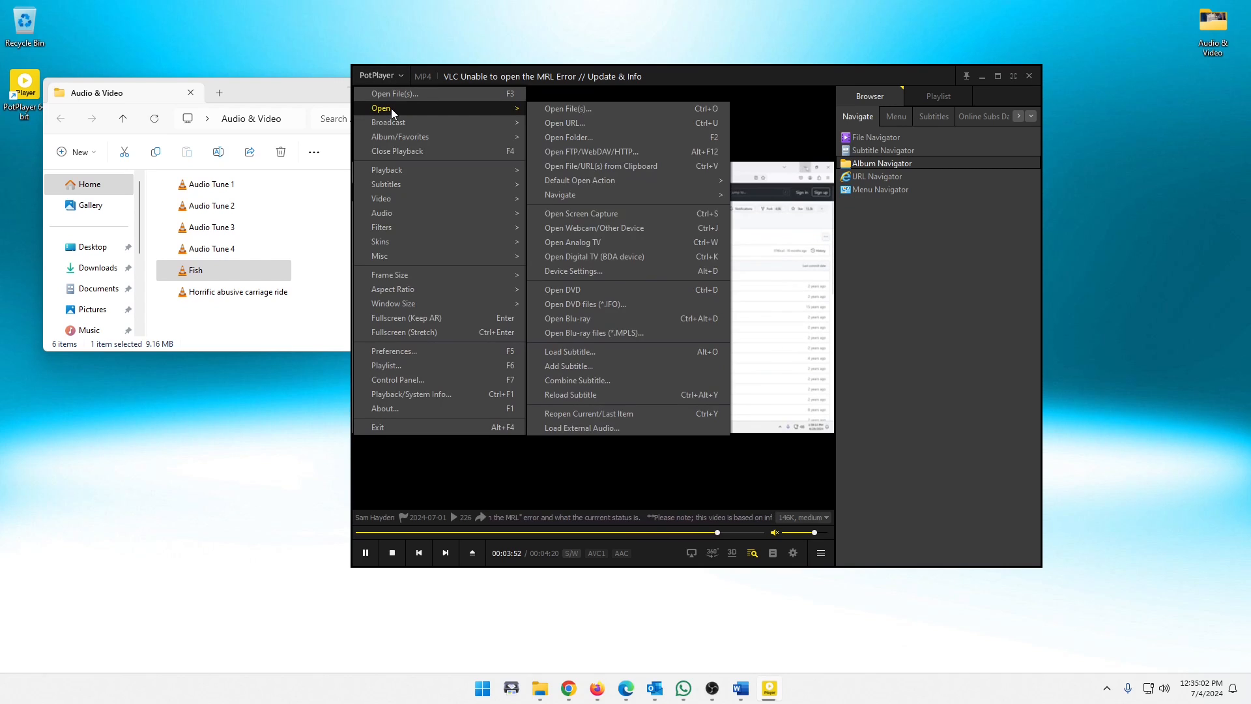
left_click(564, 123)
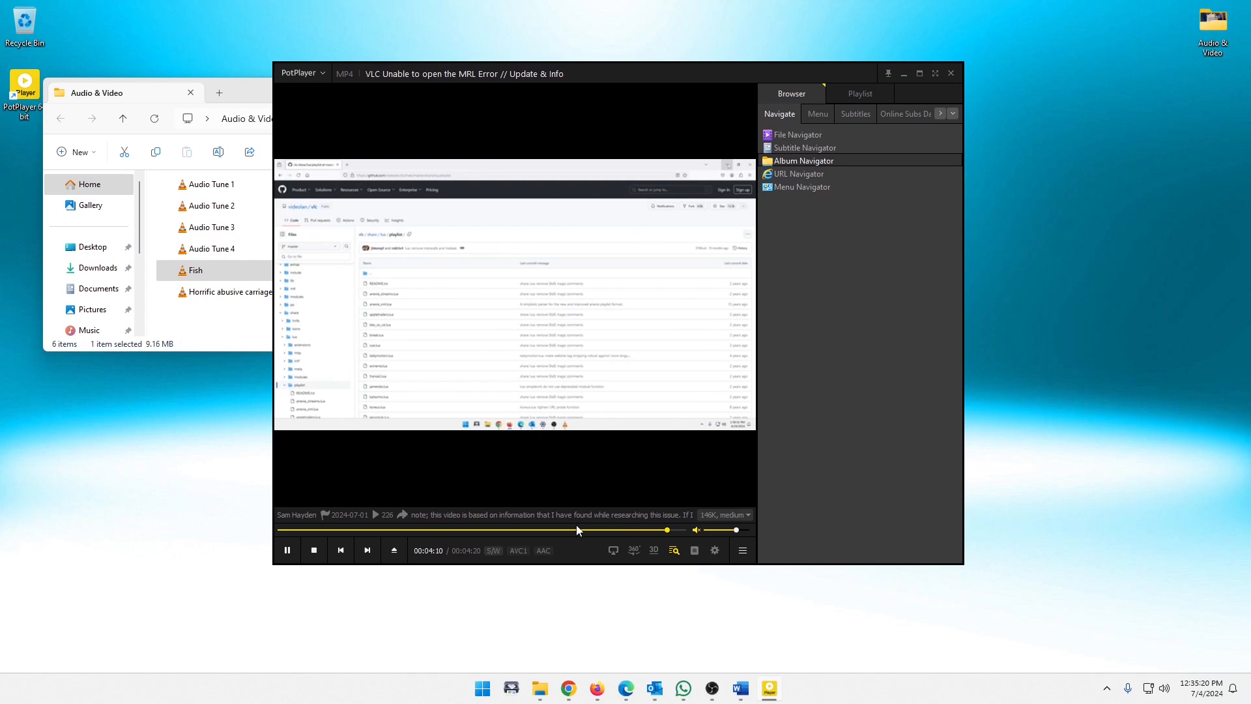
left_click_drag(666, 530, 572, 531)
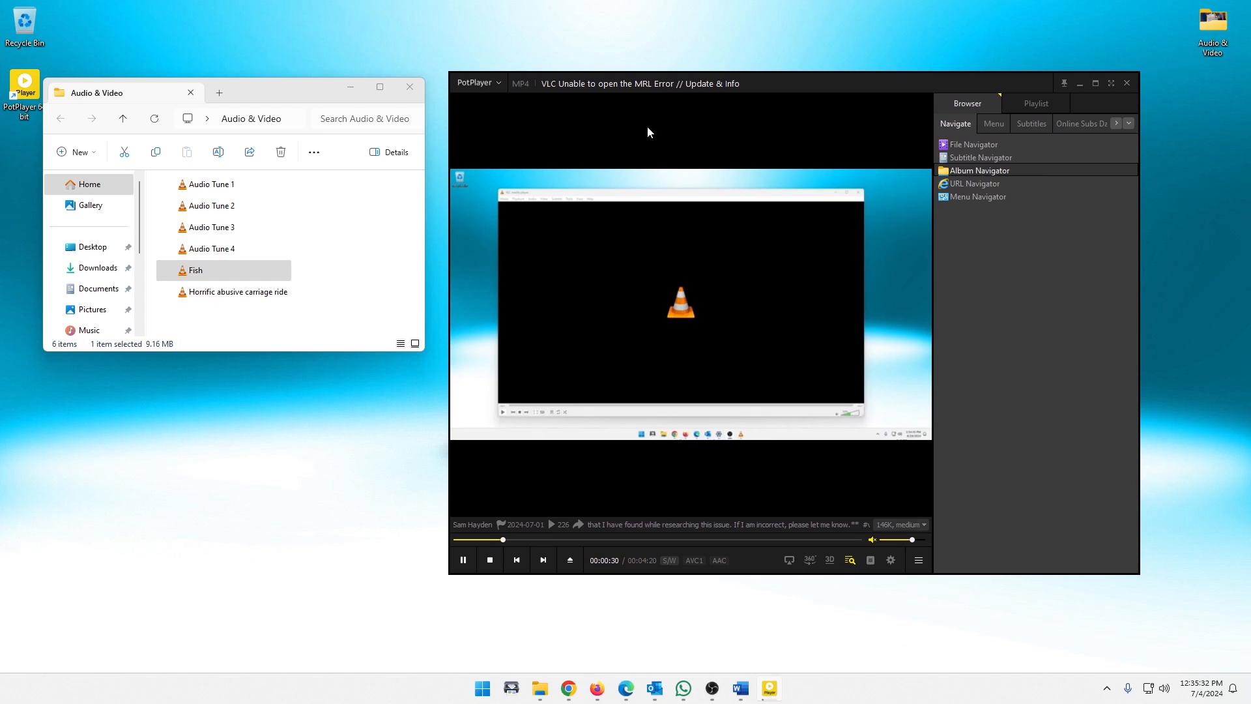
Stop the streamed YouTube playback, leaving the player empty at 00:00.
left_click(489, 559)
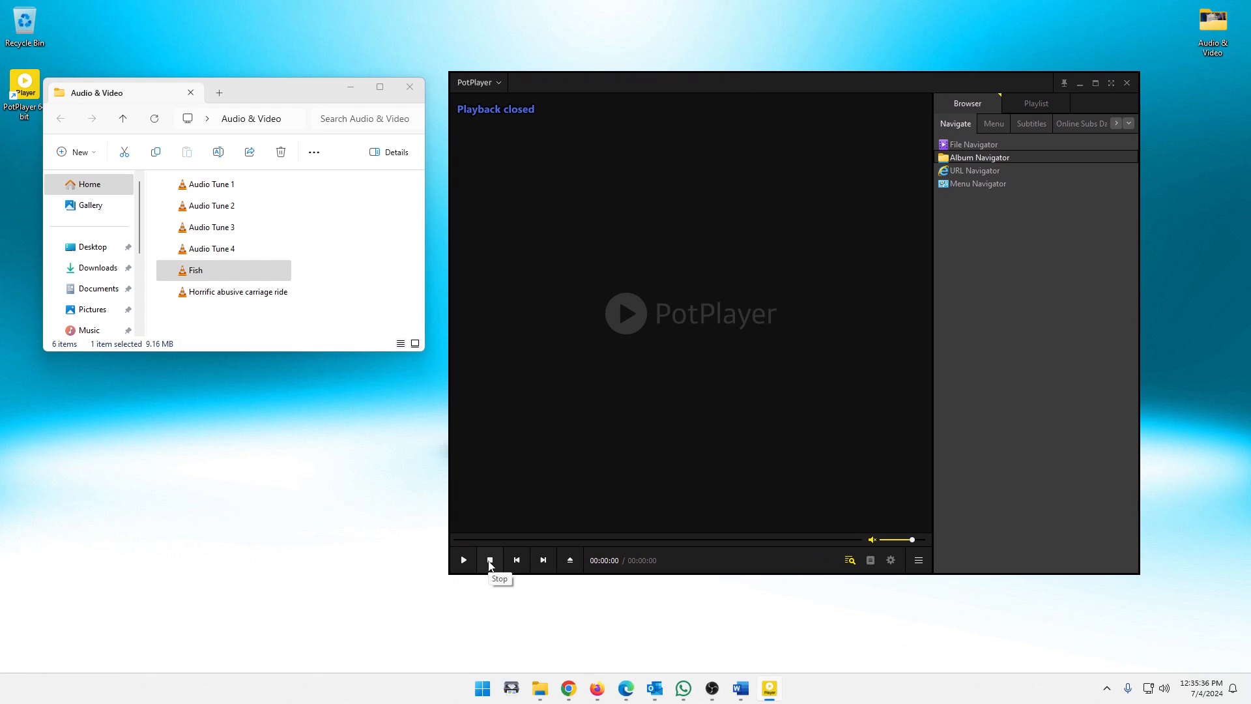
left_click(489, 559)
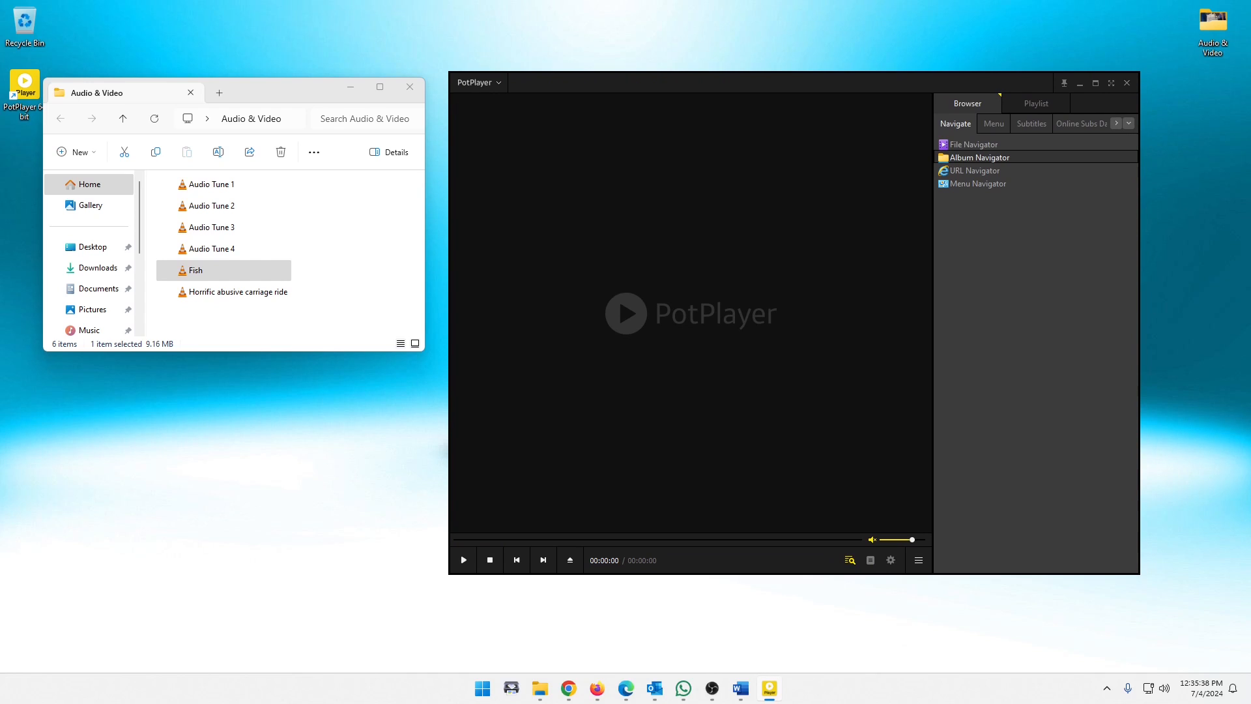